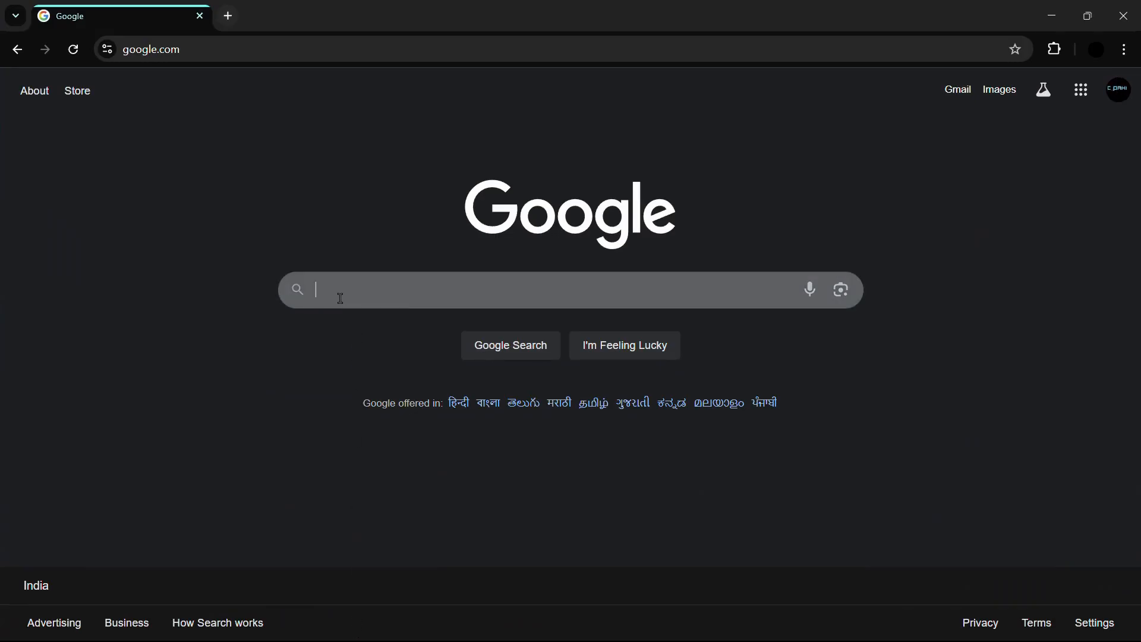
Search Google for 'libreoffice download'.
type("libreoffice download")
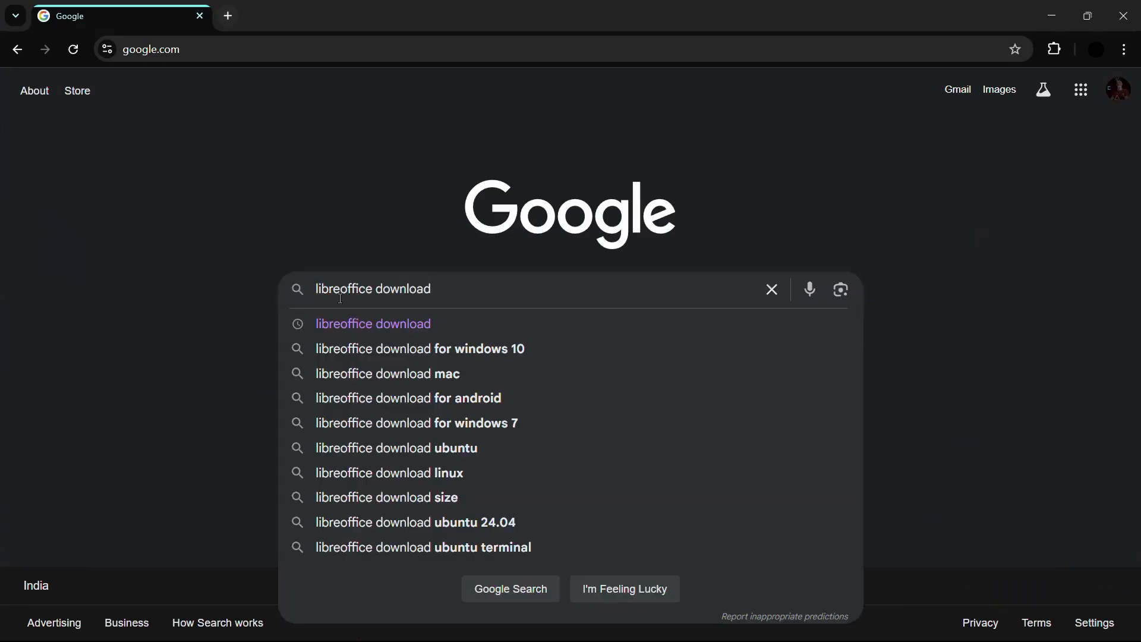
key("Enter")
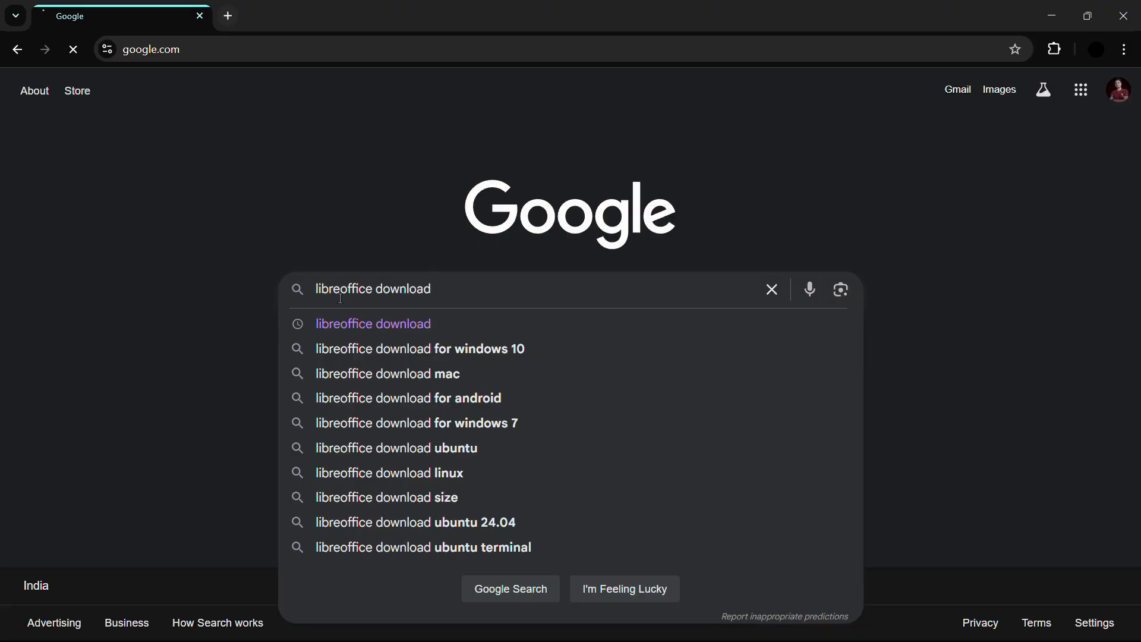
key("Enter")
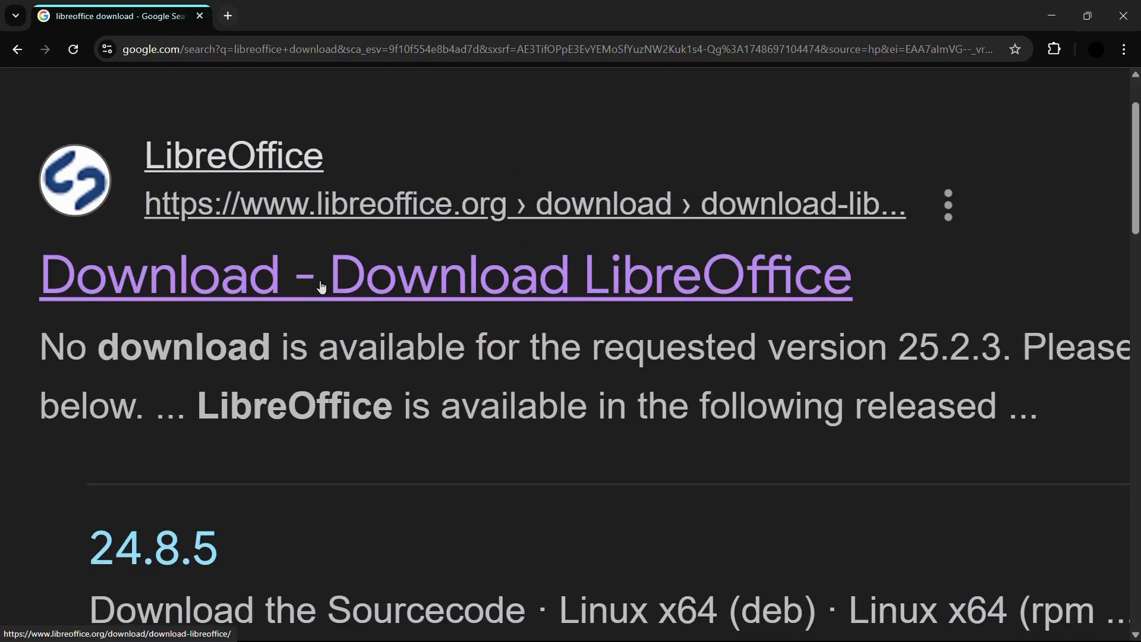
mouse_move(632, 270)
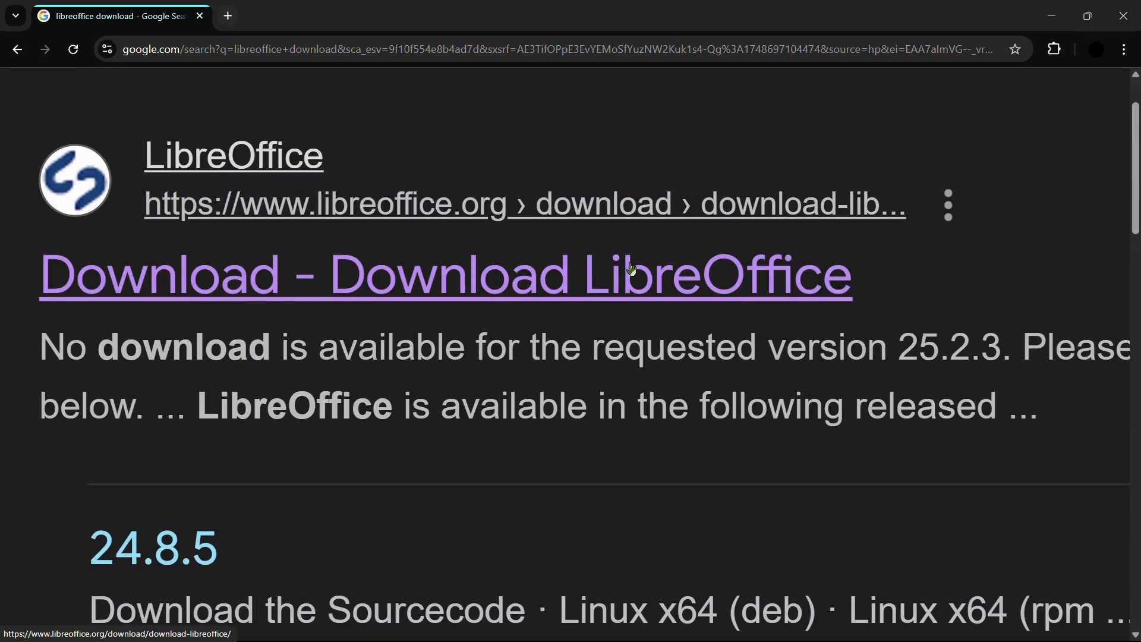
mouse_move(480, 209)
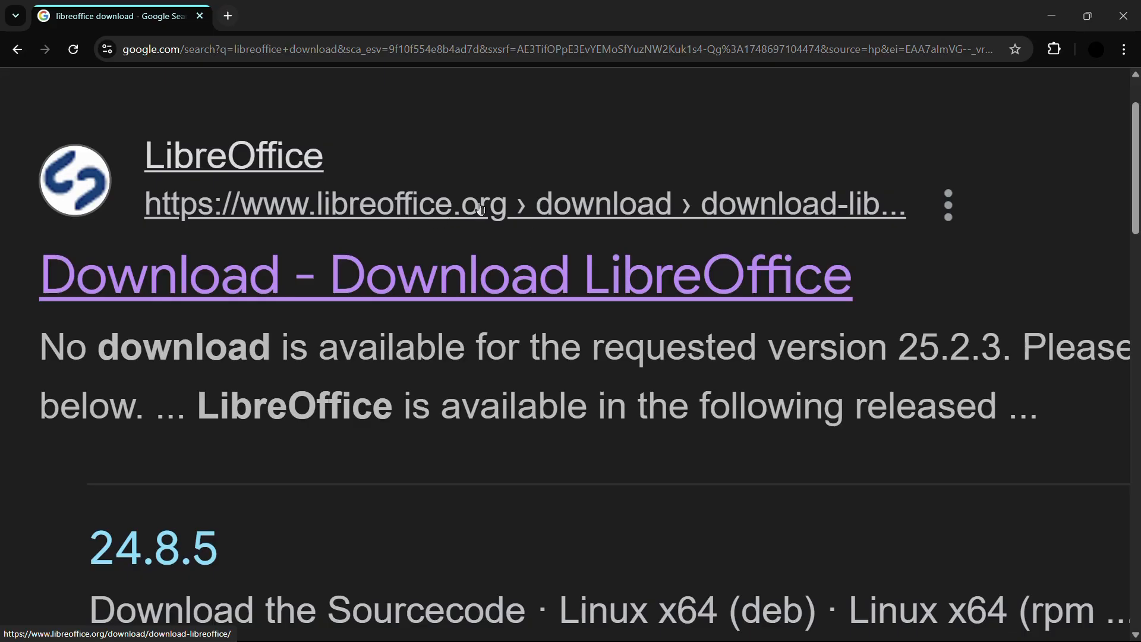
mouse_move(268, 217)
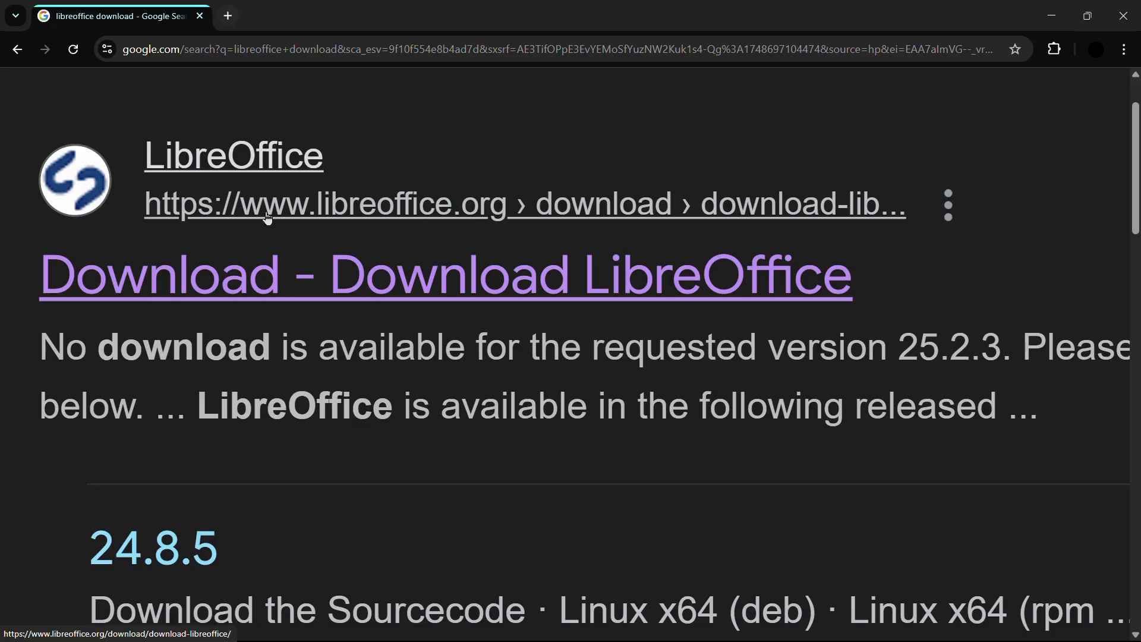
mouse_move(507, 209)
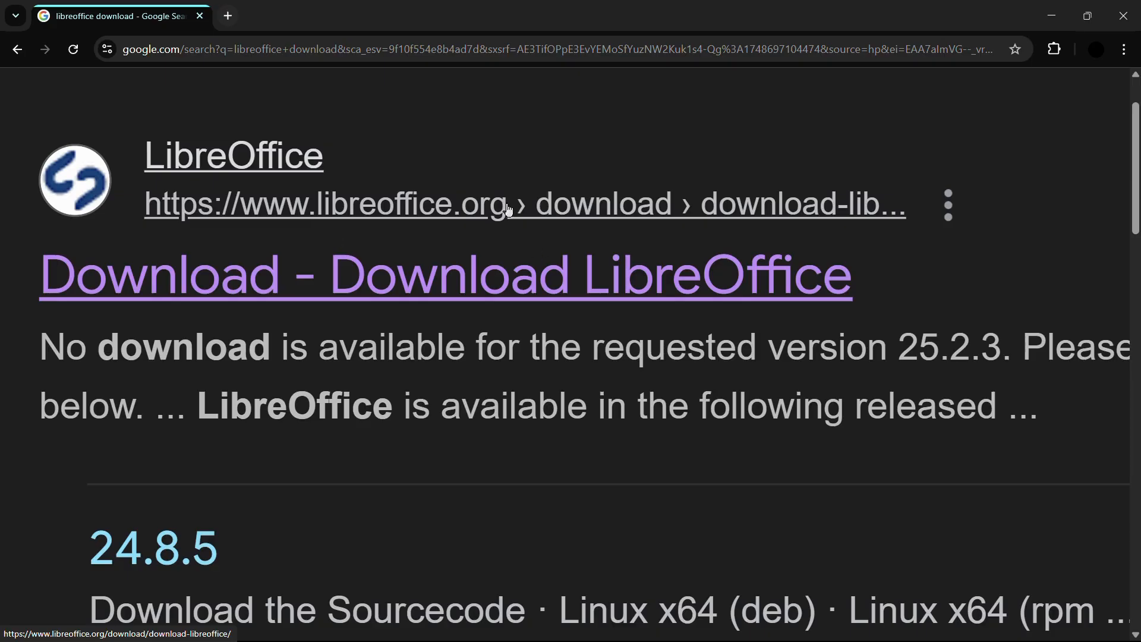
mouse_move(289, 168)
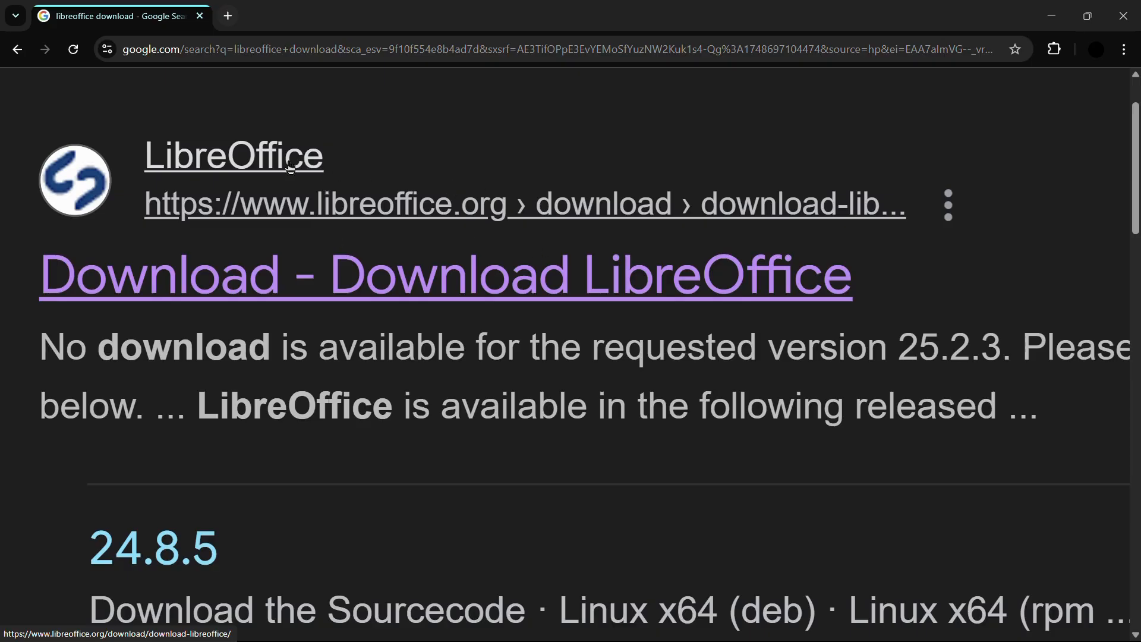
mouse_move(391, 178)
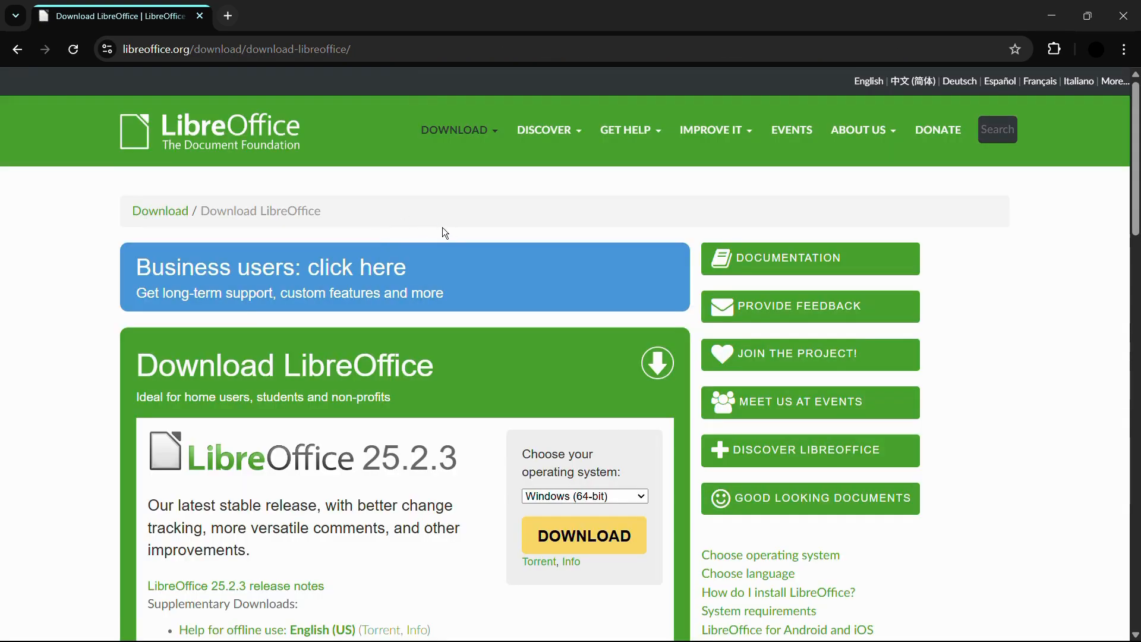
mouse_move(496, 270)
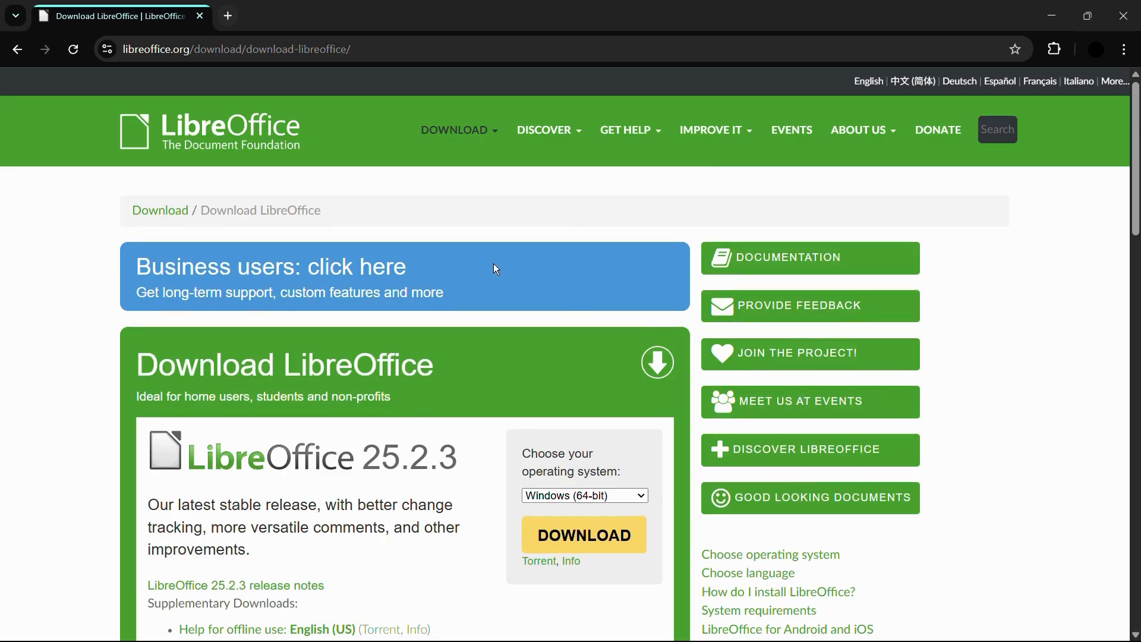
scroll("down", 3)
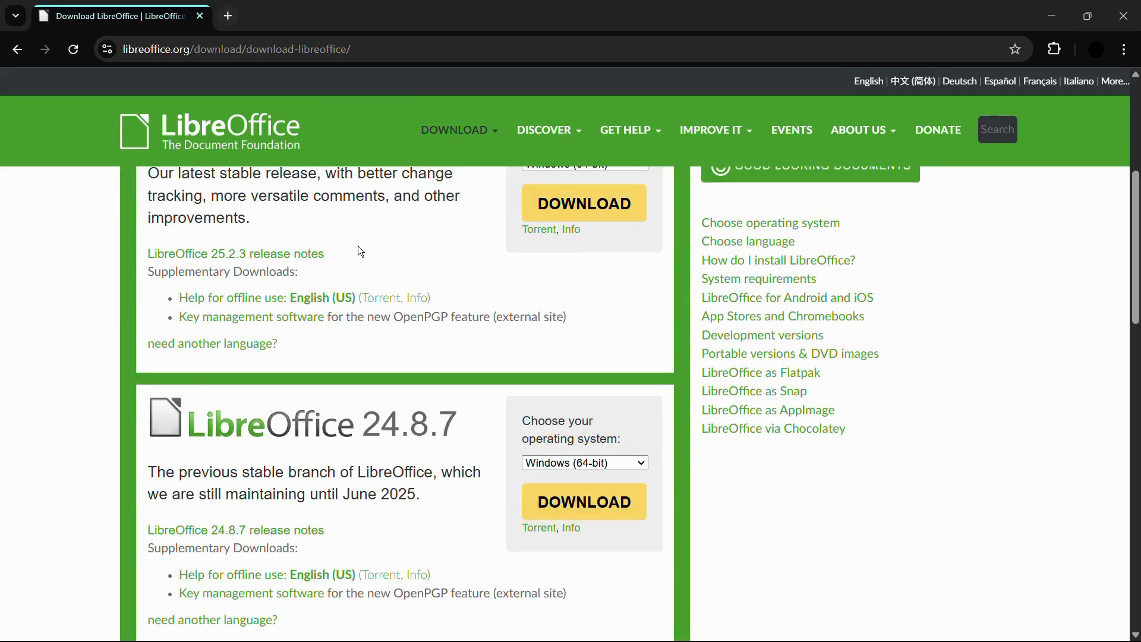
scroll("down", 3)
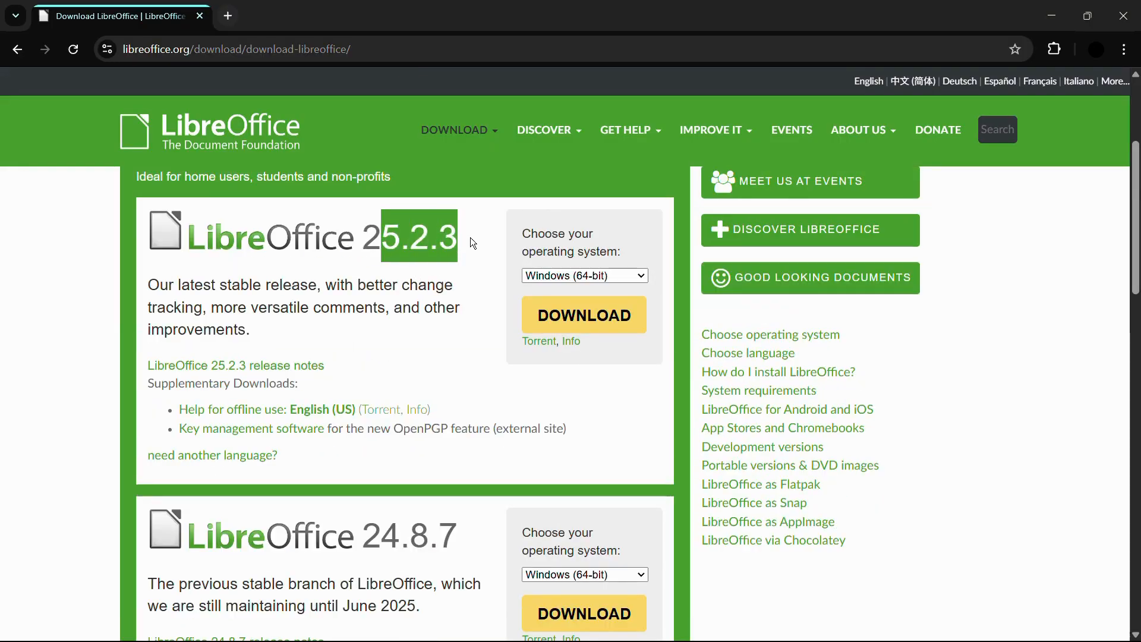
scroll("down", 3)
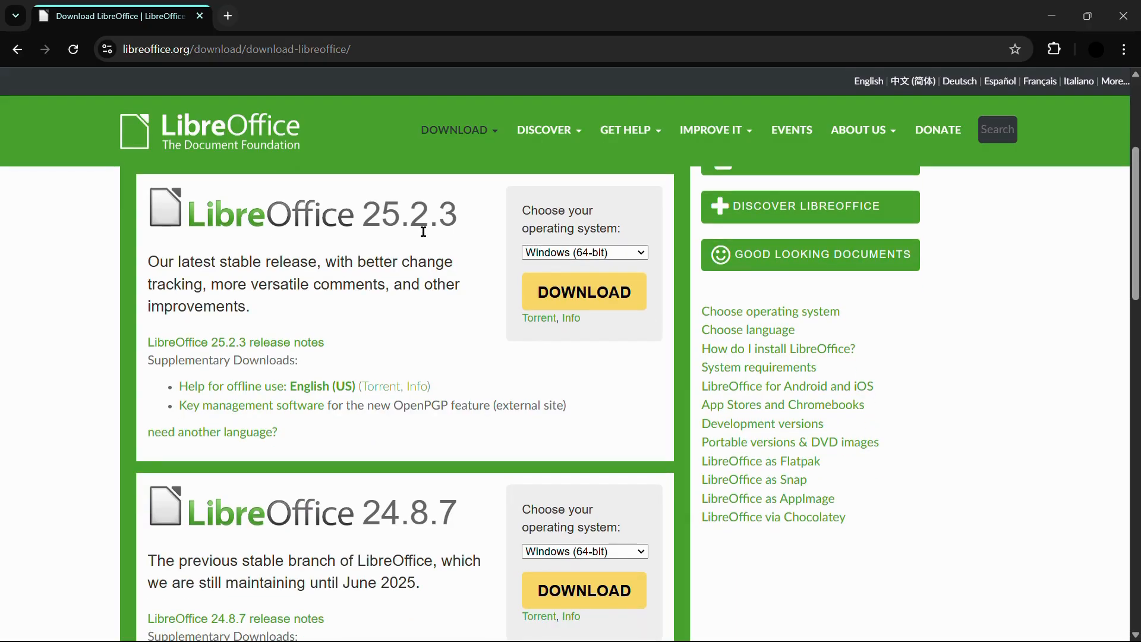
scroll("down", 3)
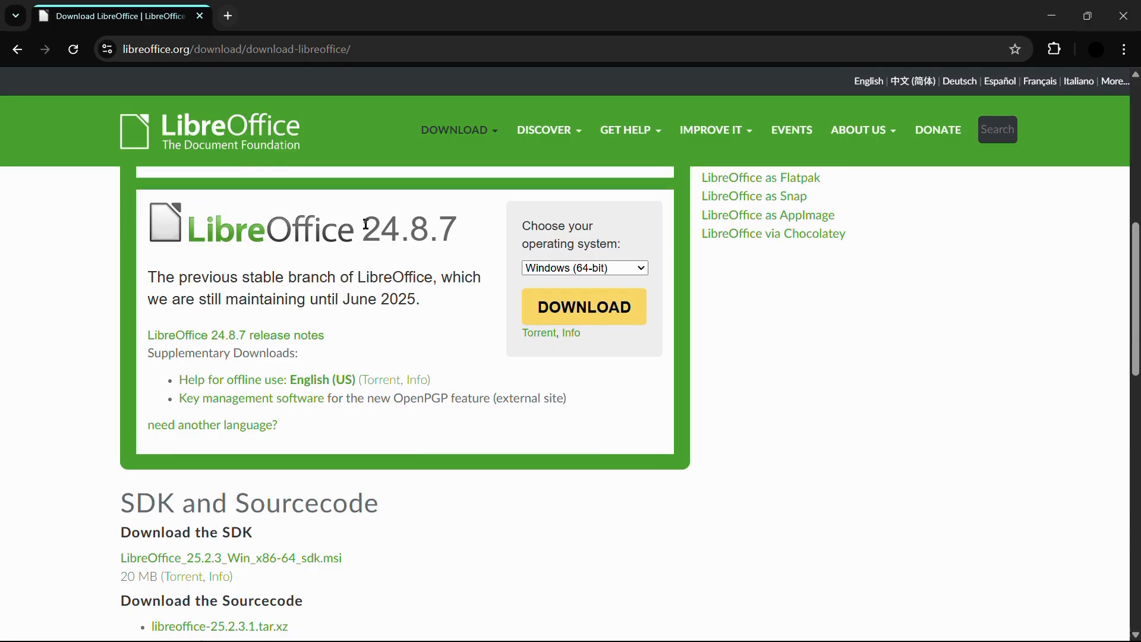
double_click(410, 229)
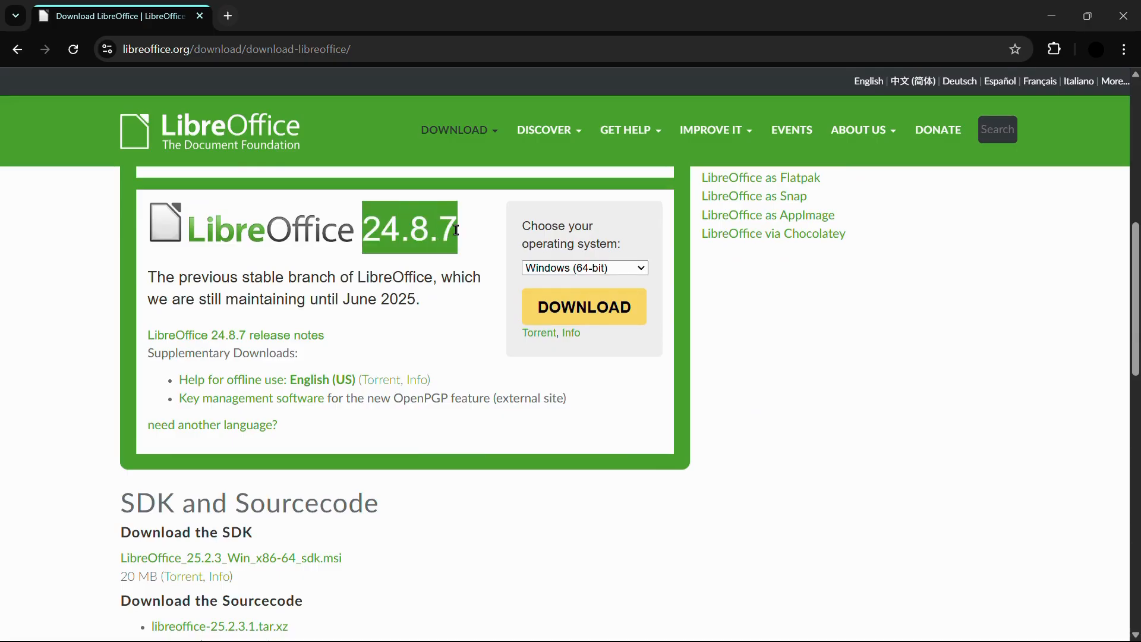
scroll("up", 3)
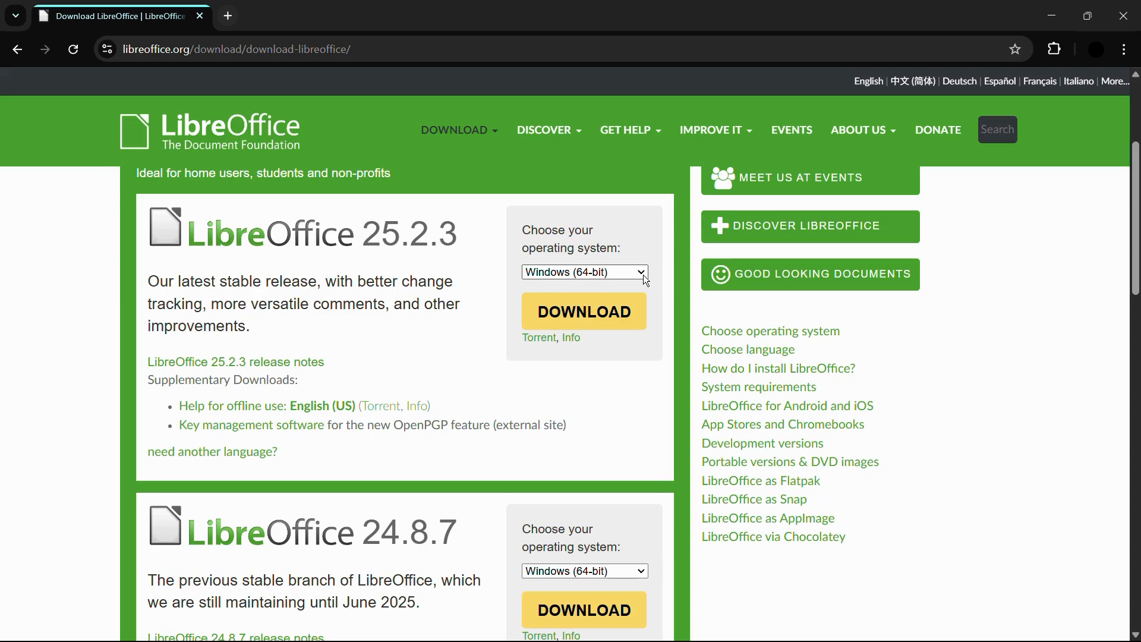
Download LibreOffice 25.2.3 for Windows (64-bit) from the operating system dropdown.
left_click(585, 272)
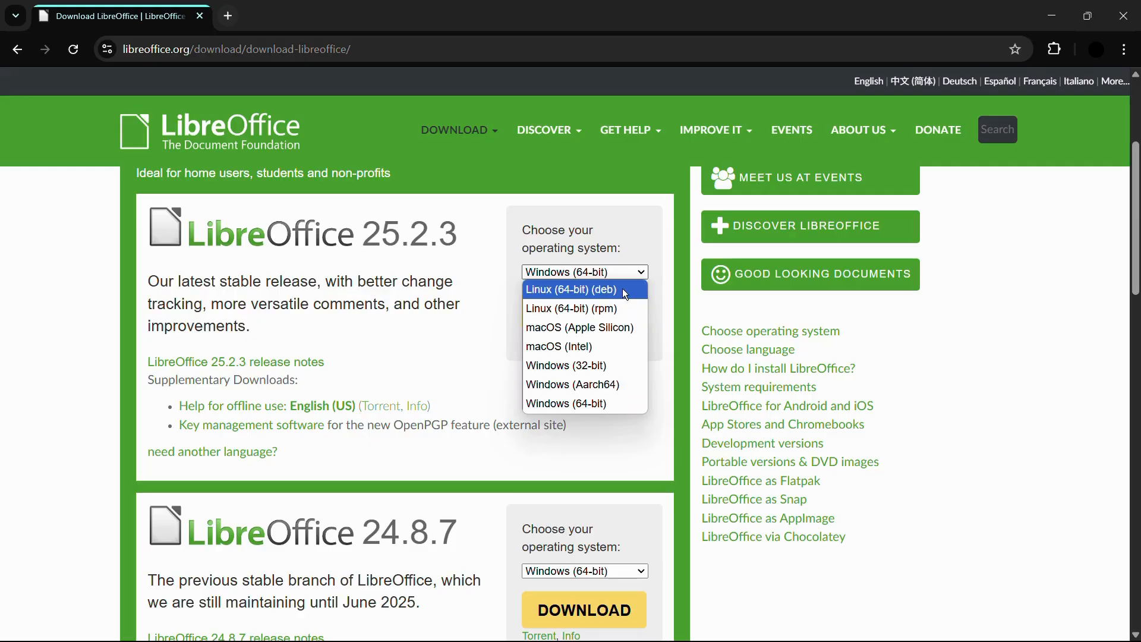
mouse_move(615, 327)
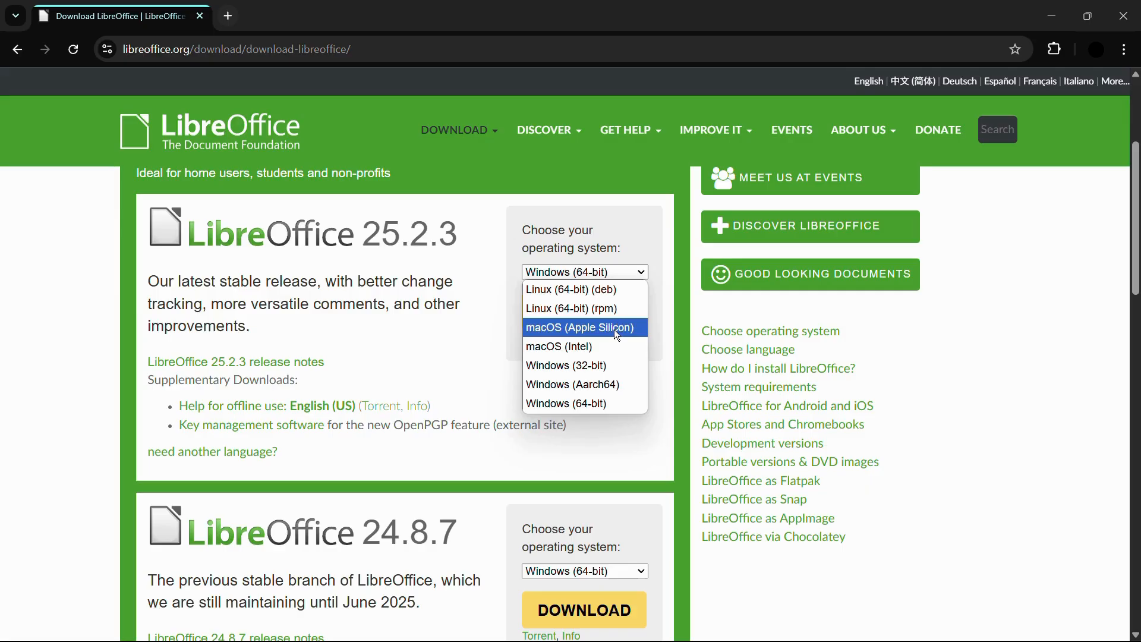
mouse_move(576, 366)
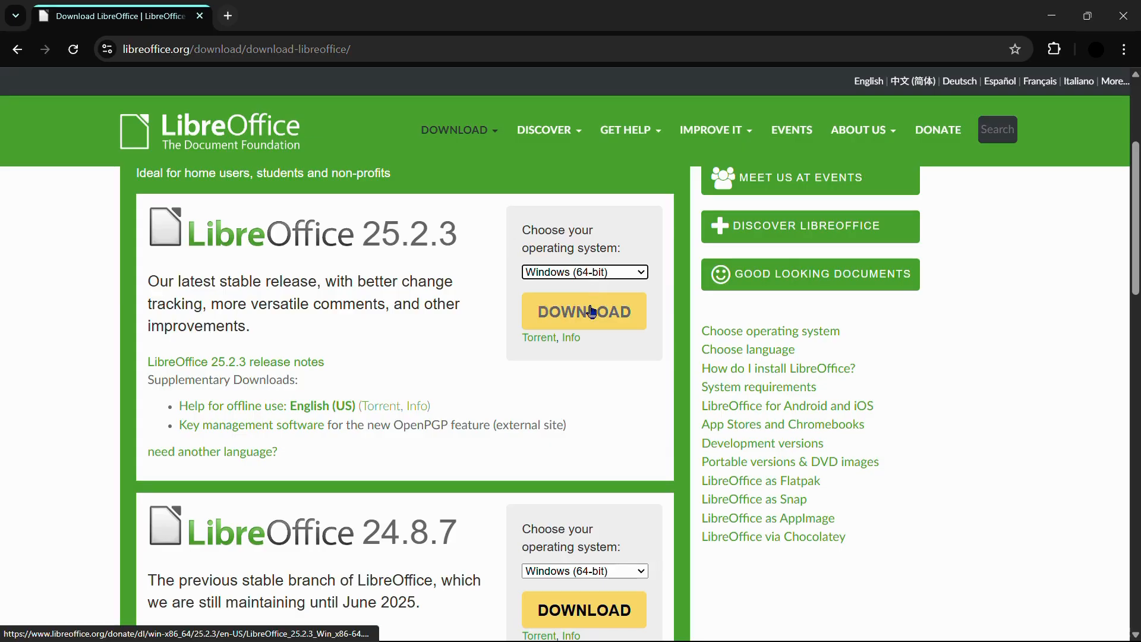
left_click(584, 311)
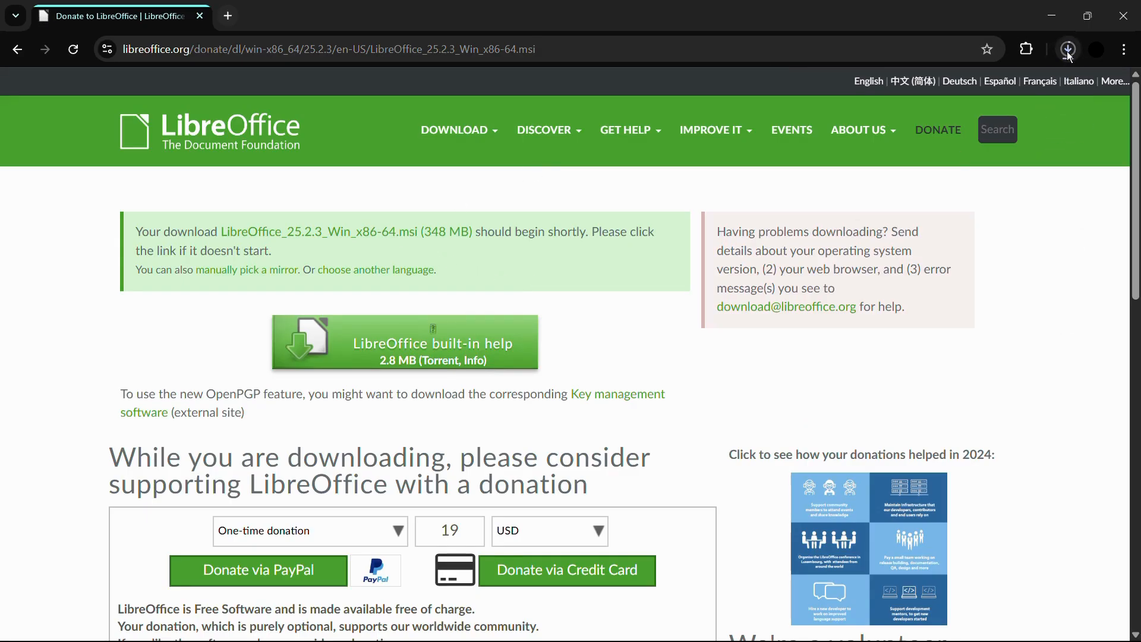
Check the LibreOffice_25.2.3_Win_x86-64.msi download progress in Chrome's Downloads panel.
left_click(1068, 49)
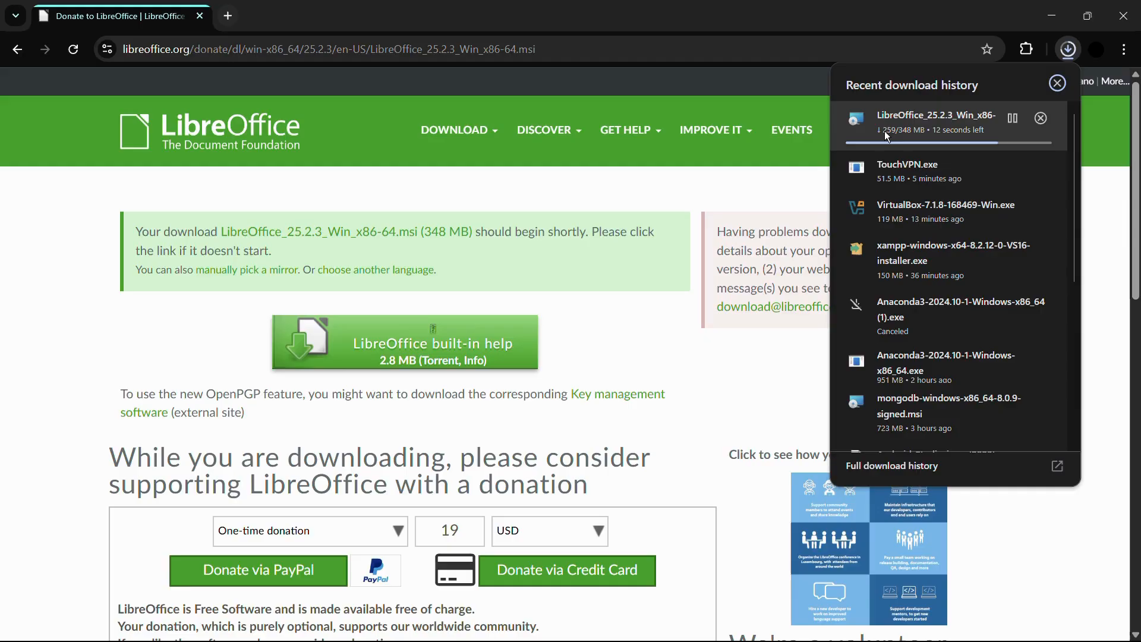
mouse_move(987, 139)
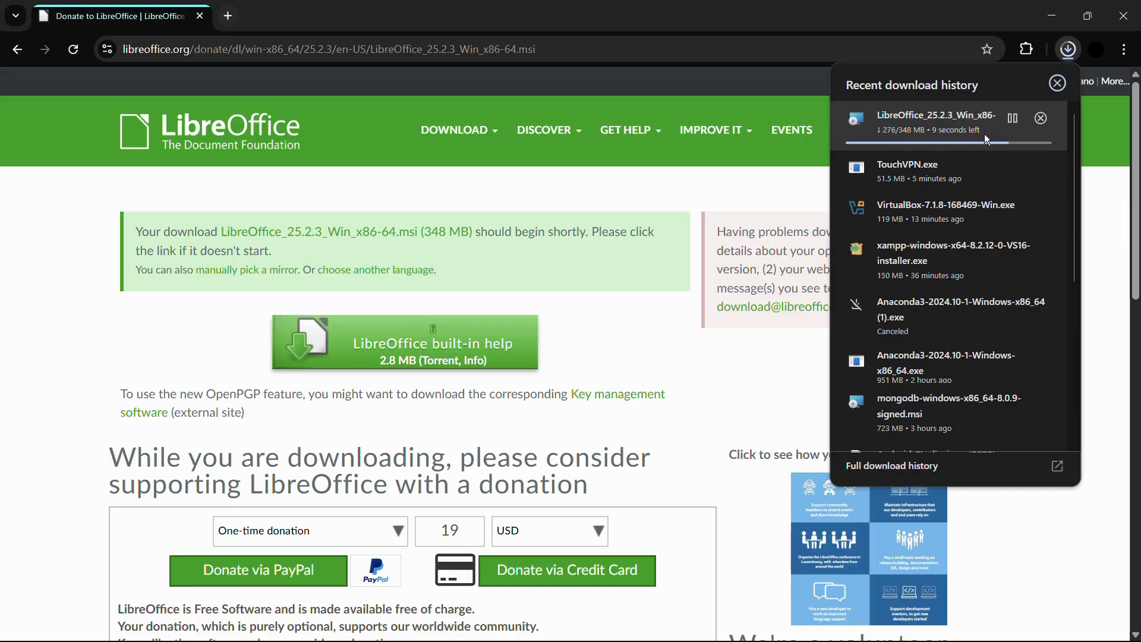
mouse_move(938, 135)
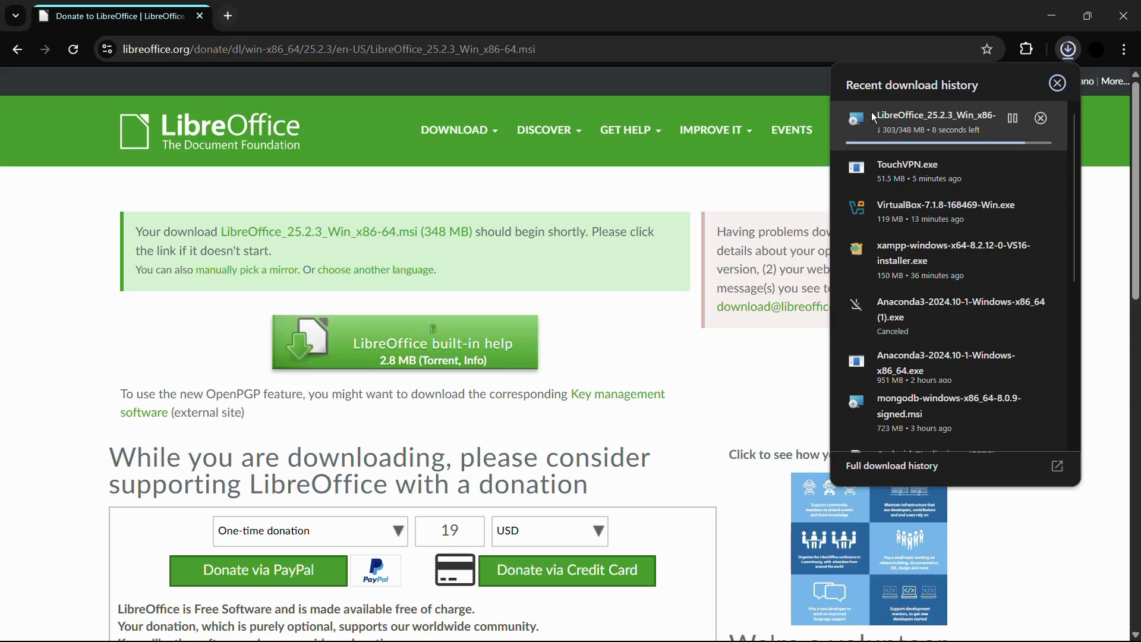
mouse_move(876, 138)
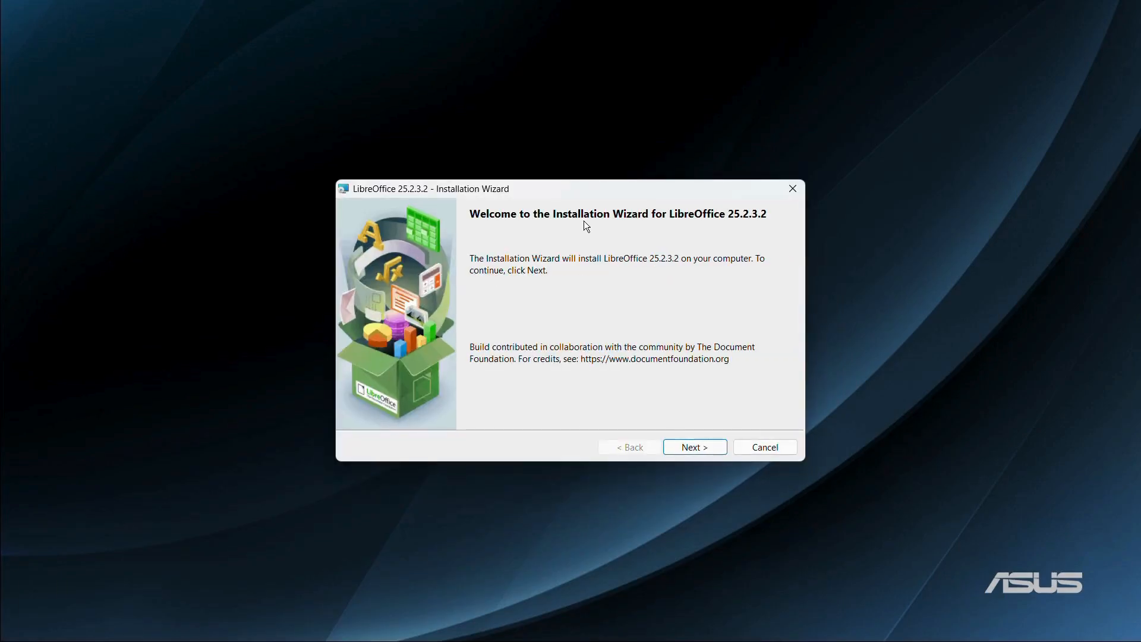
mouse_move(688, 227)
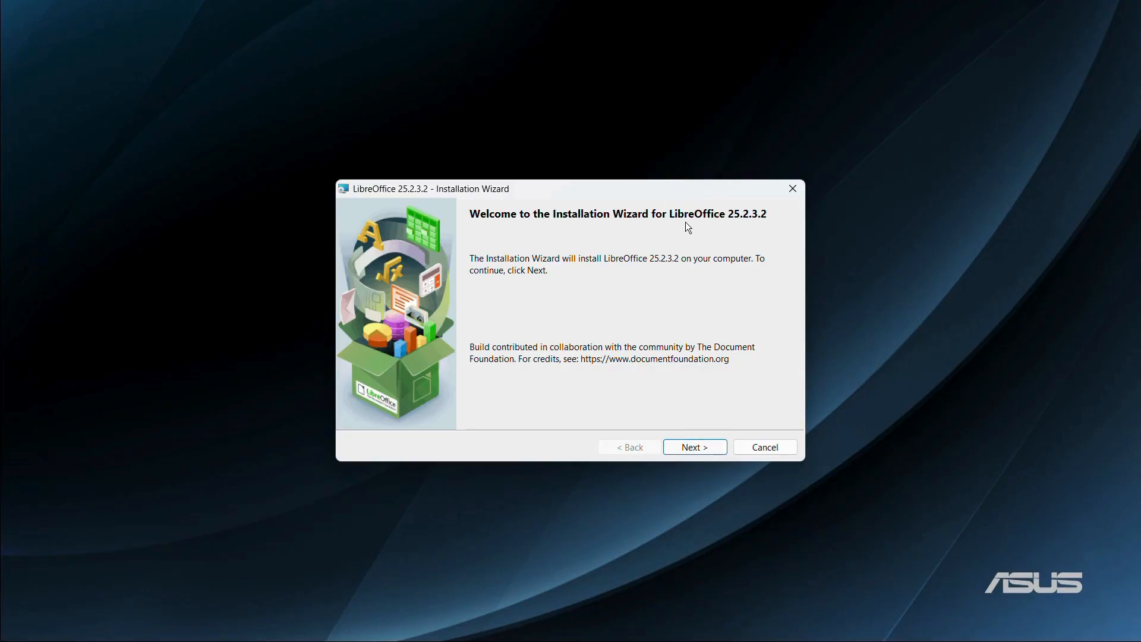
mouse_move(762, 226)
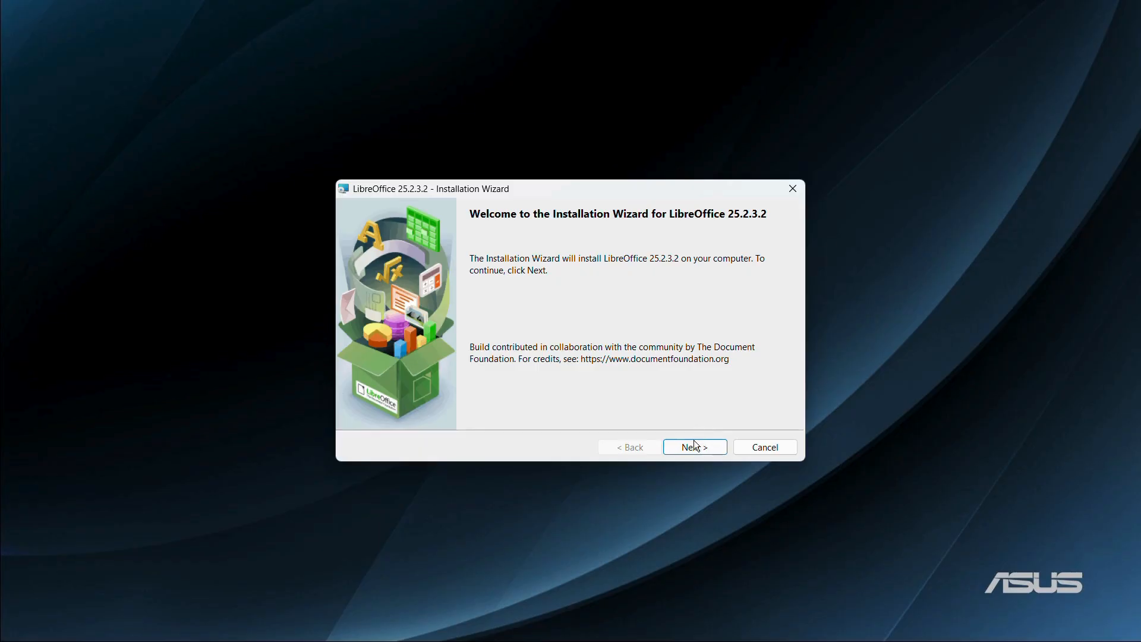
Advance past the installer welcome page to the Setup Type page, keeping Typical.
left_click(695, 447)
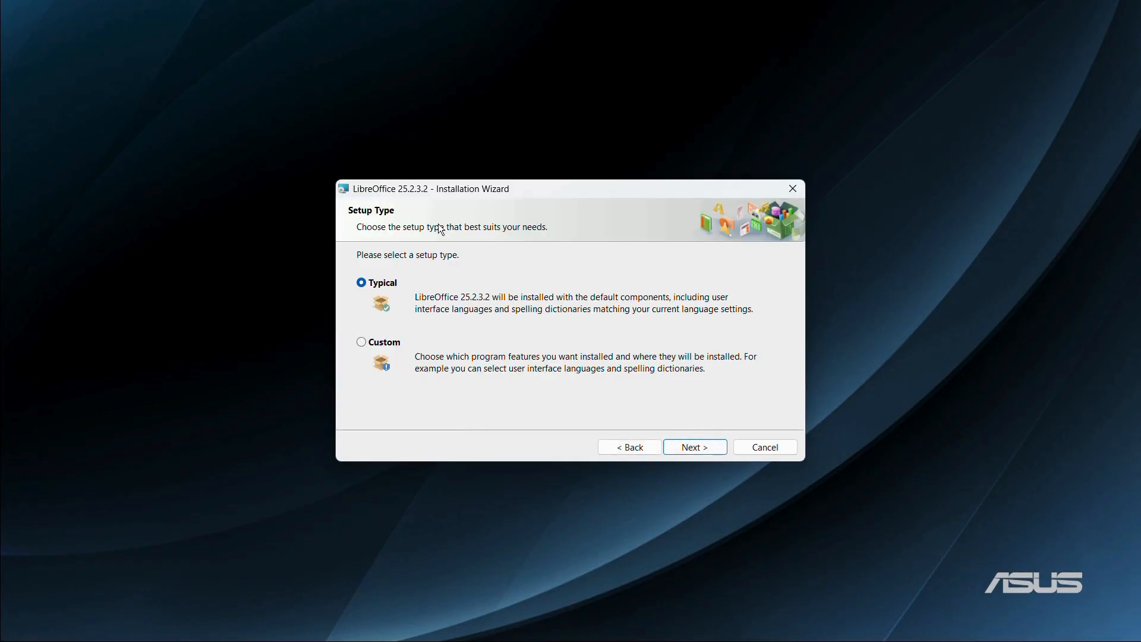
mouse_move(360, 308)
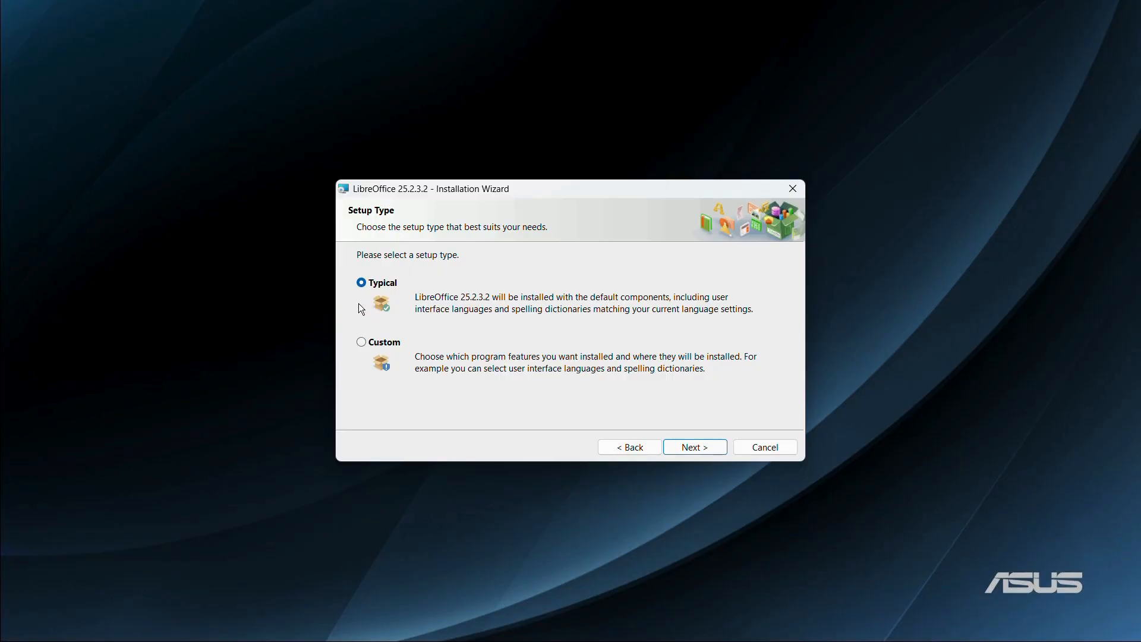
mouse_move(385, 290)
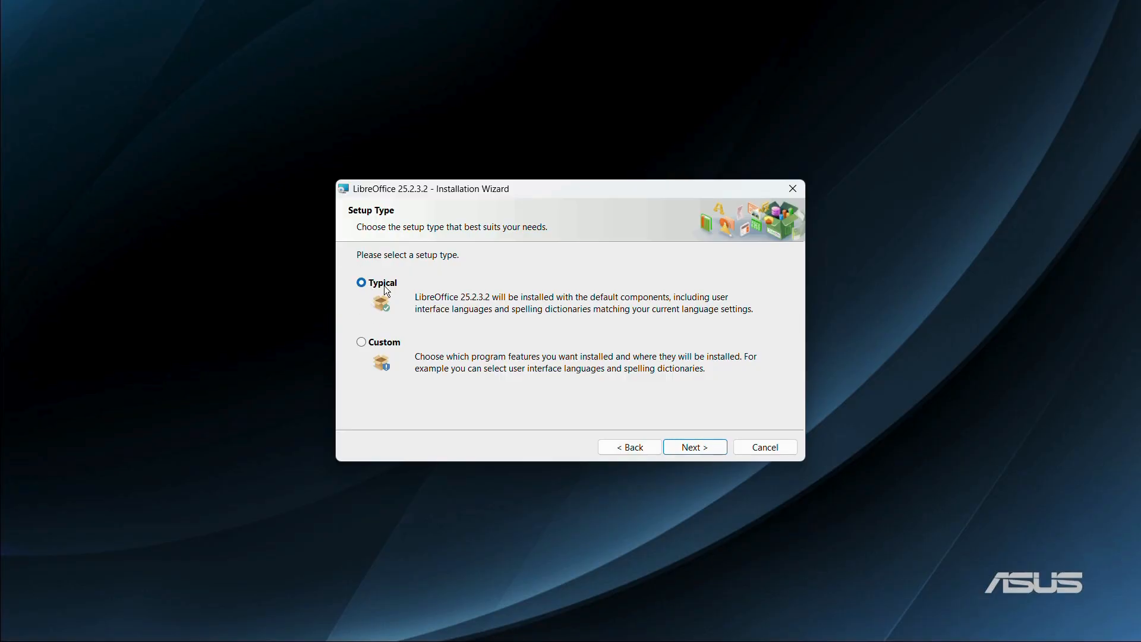
mouse_move(395, 297)
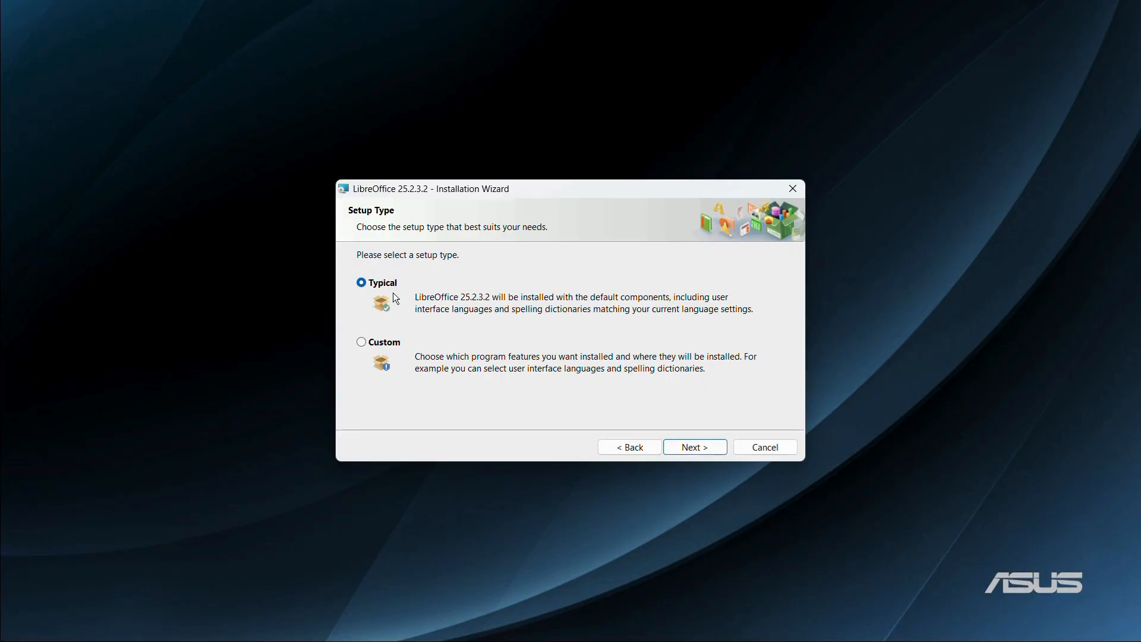
mouse_move(394, 350)
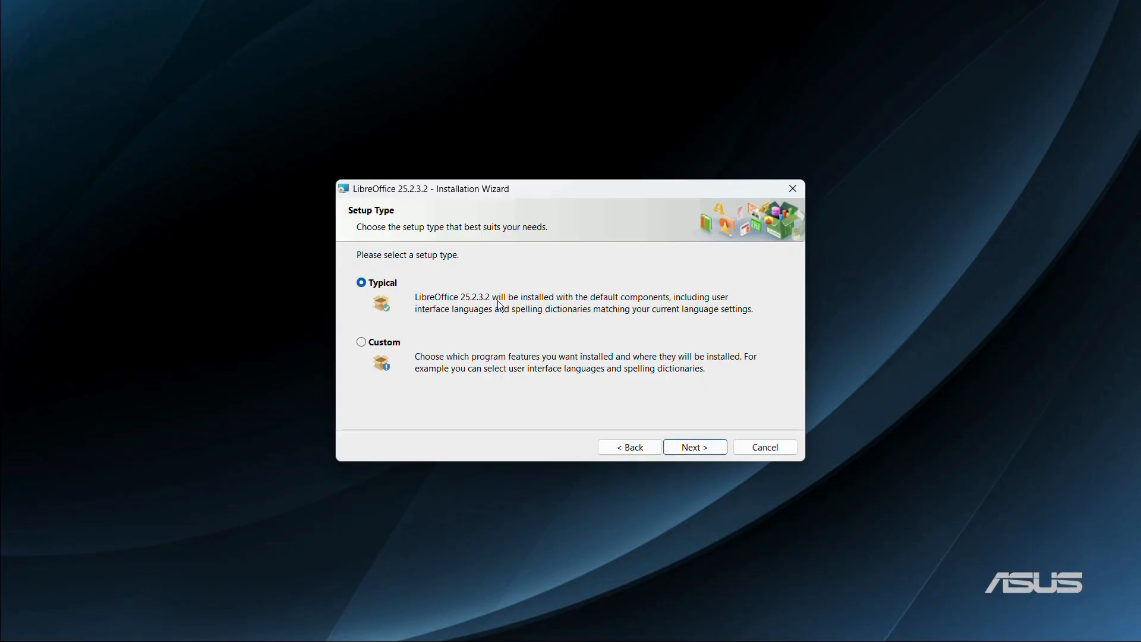
mouse_move(524, 301)
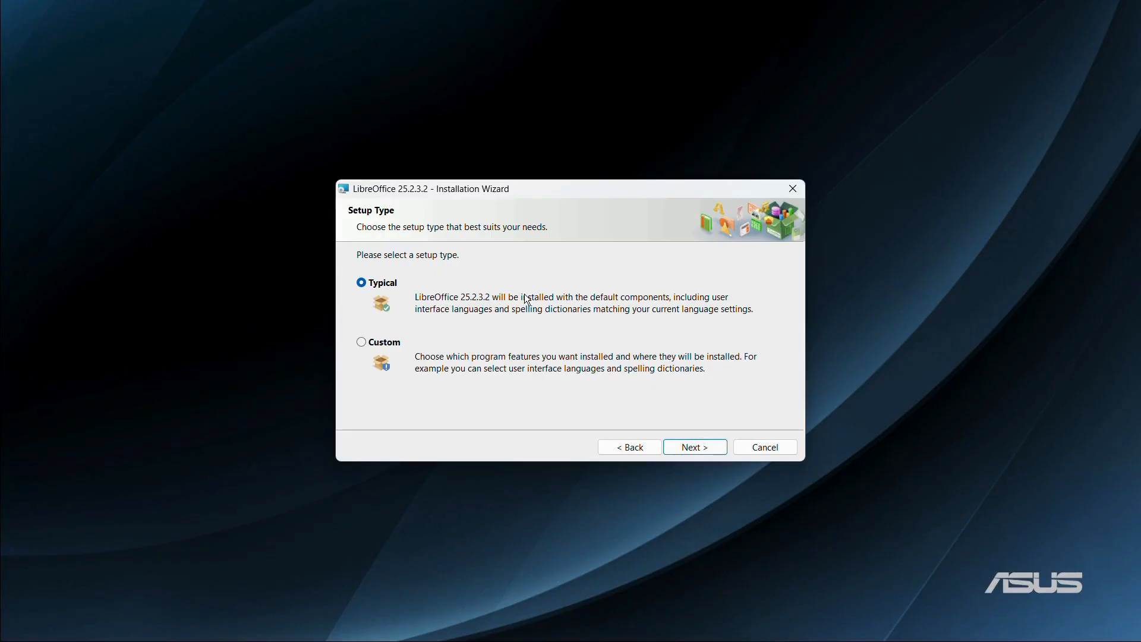
mouse_move(591, 305)
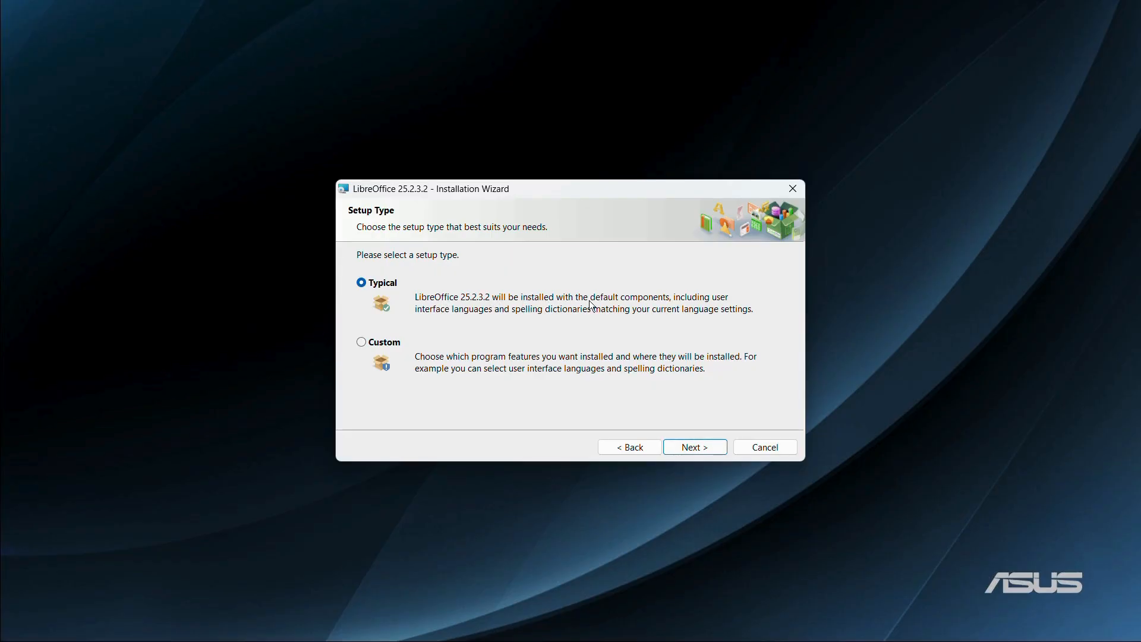
mouse_move(711, 300)
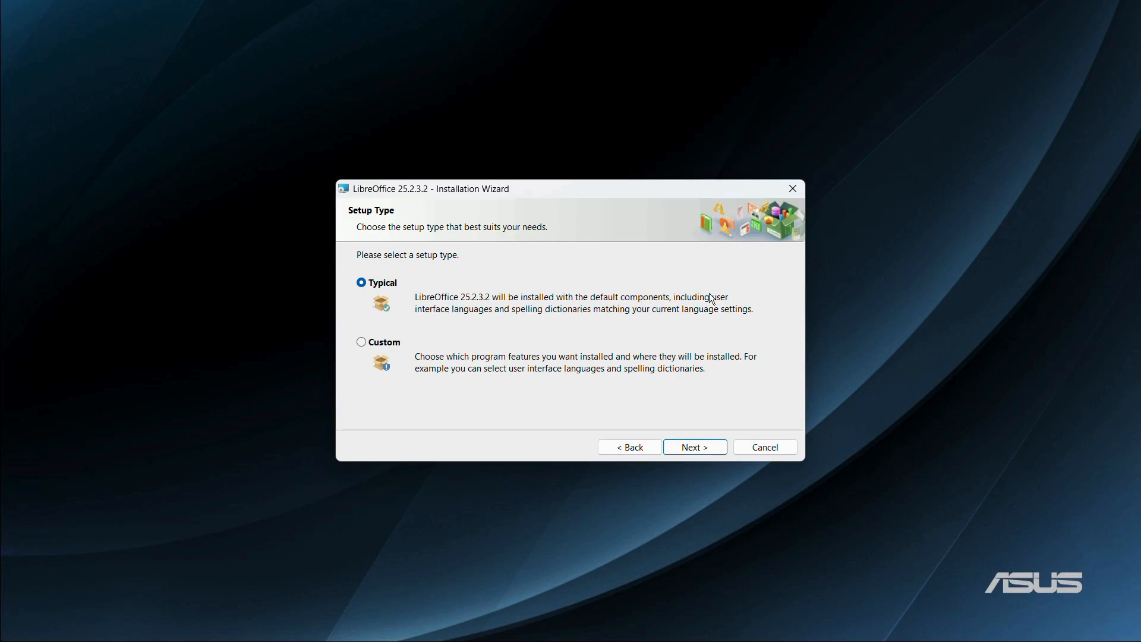
mouse_move(499, 319)
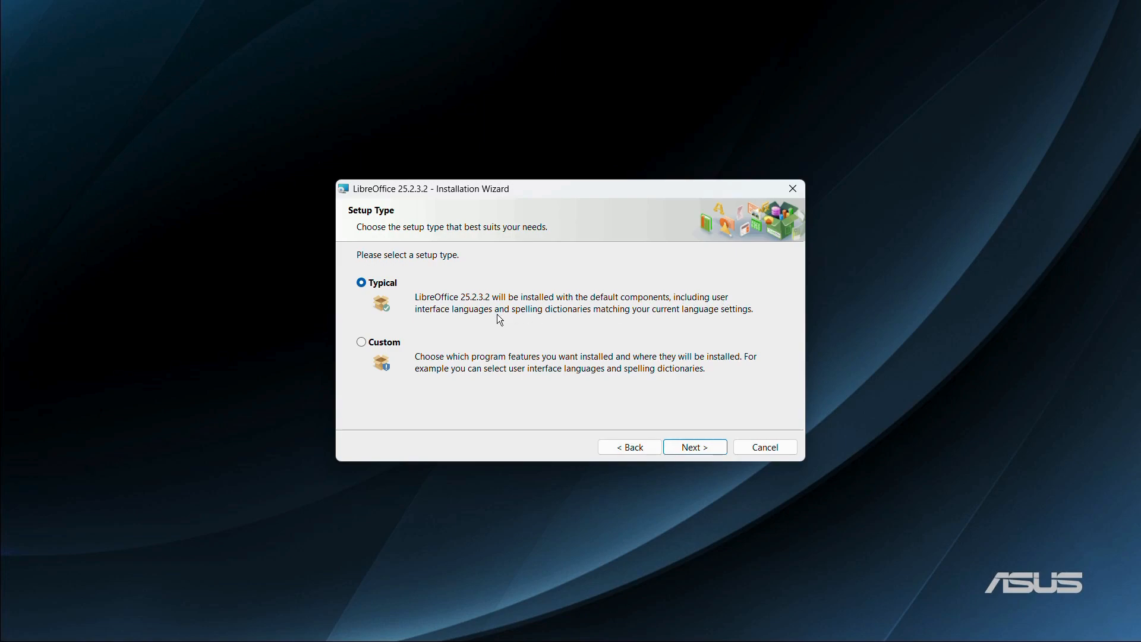
mouse_move(595, 321)
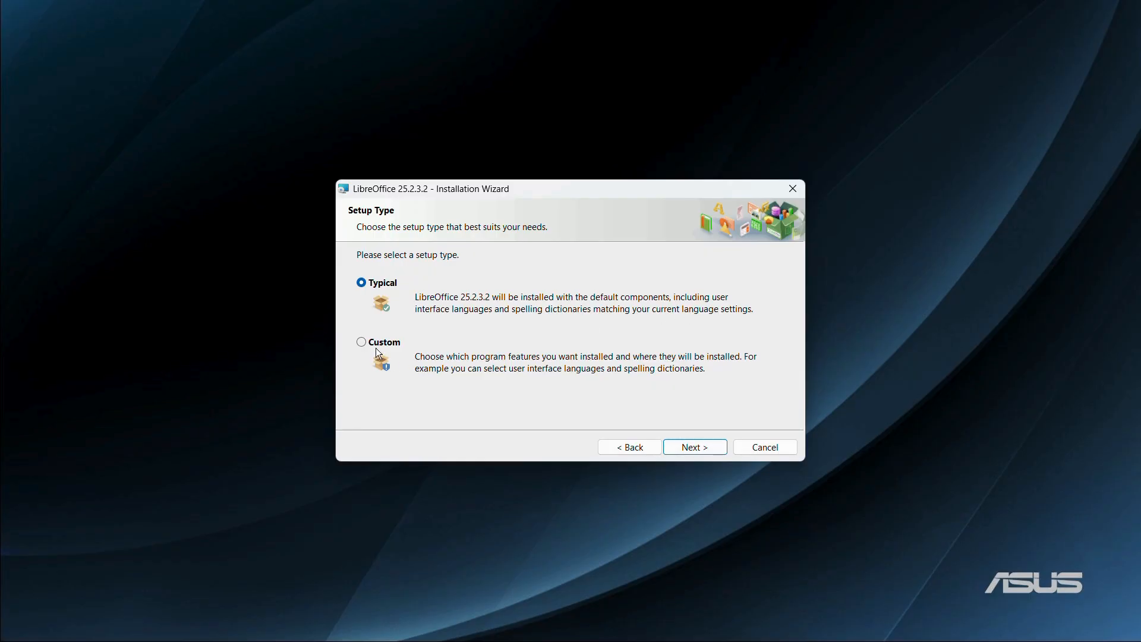
mouse_move(410, 353)
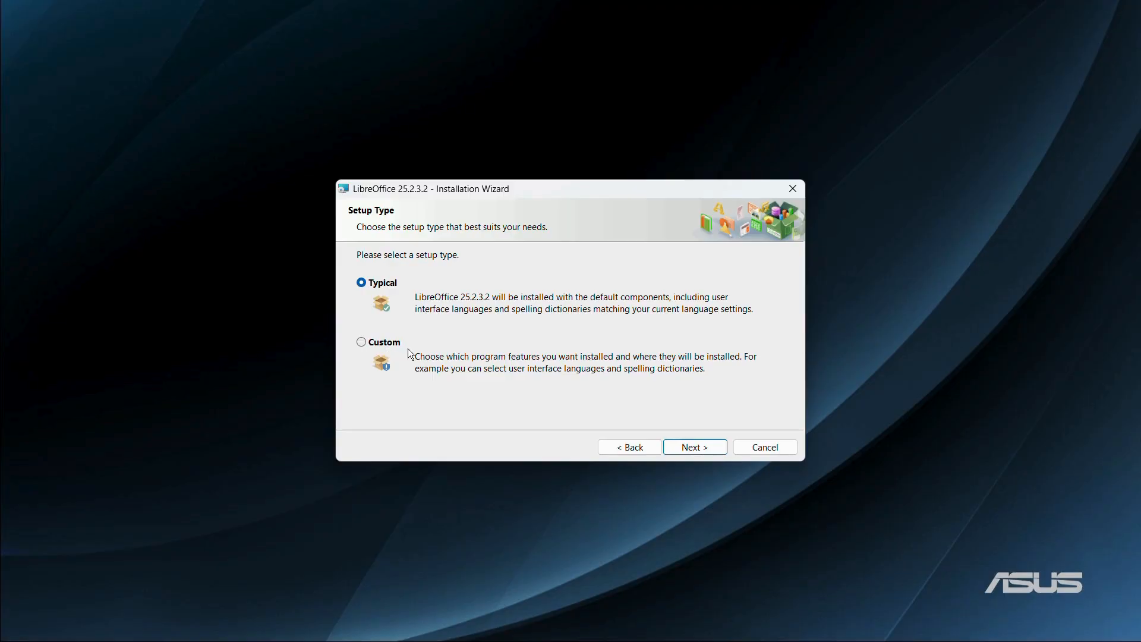
mouse_move(491, 365)
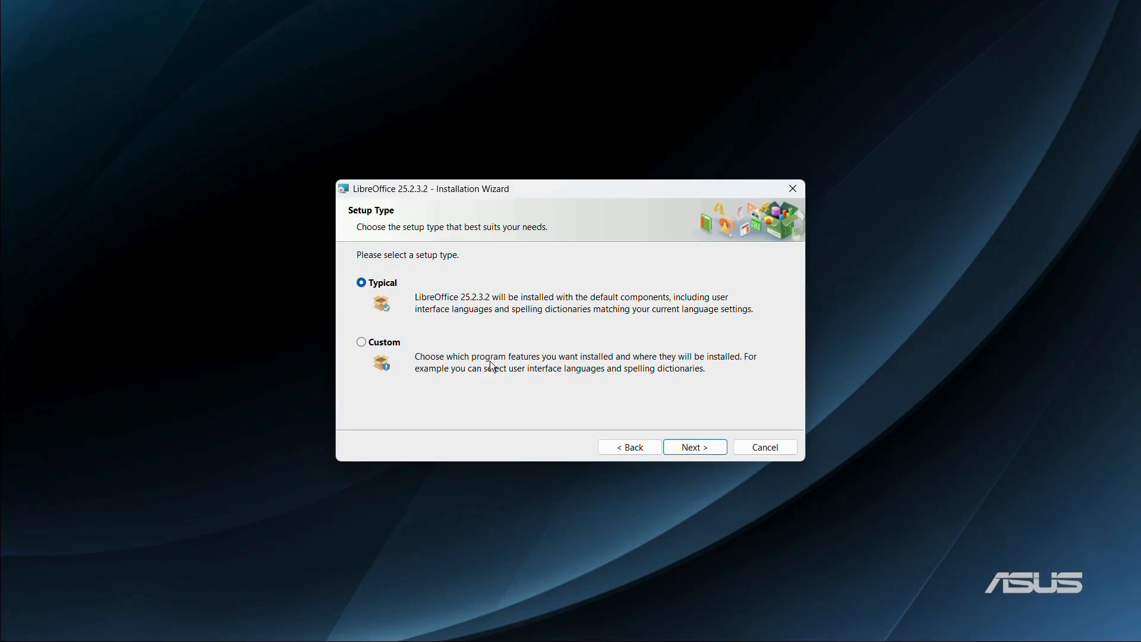
mouse_move(574, 363)
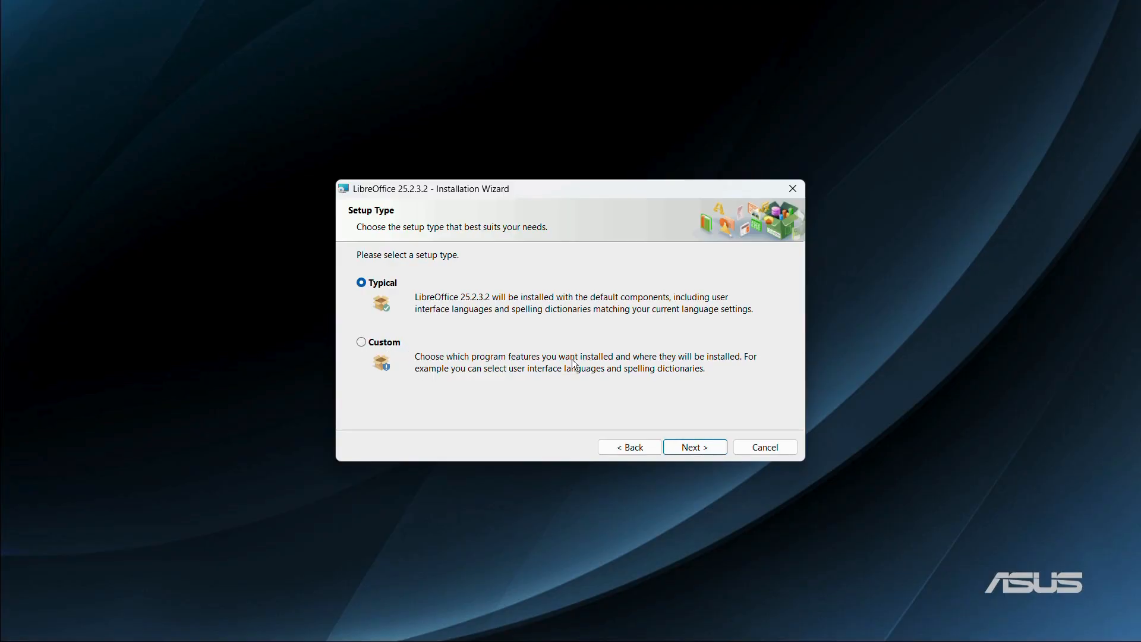
mouse_move(728, 365)
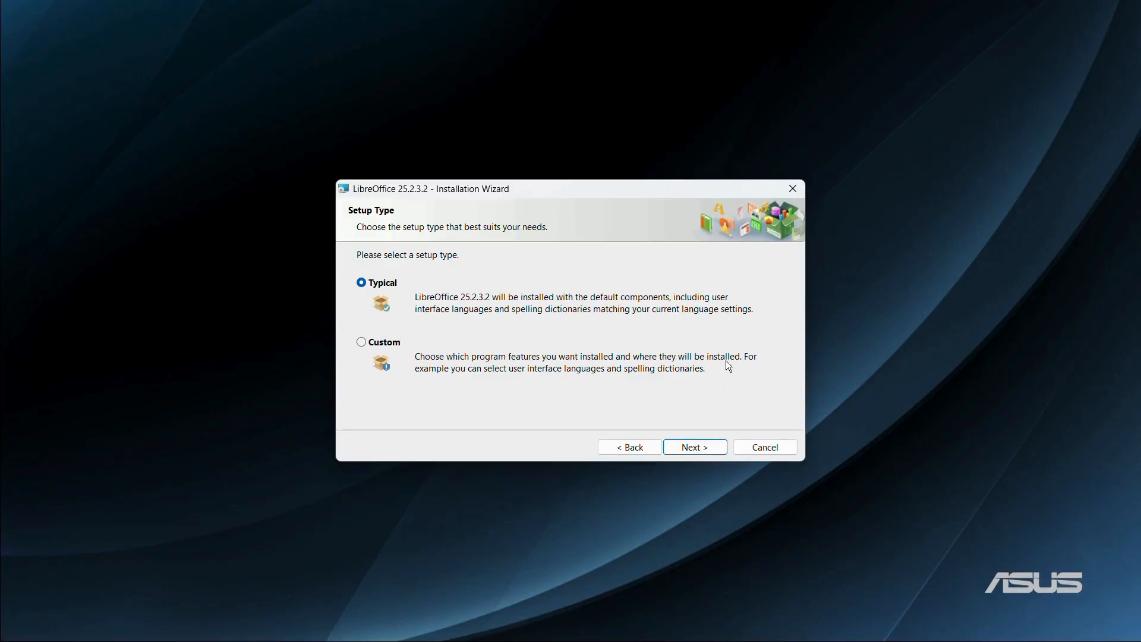
mouse_move(358, 302)
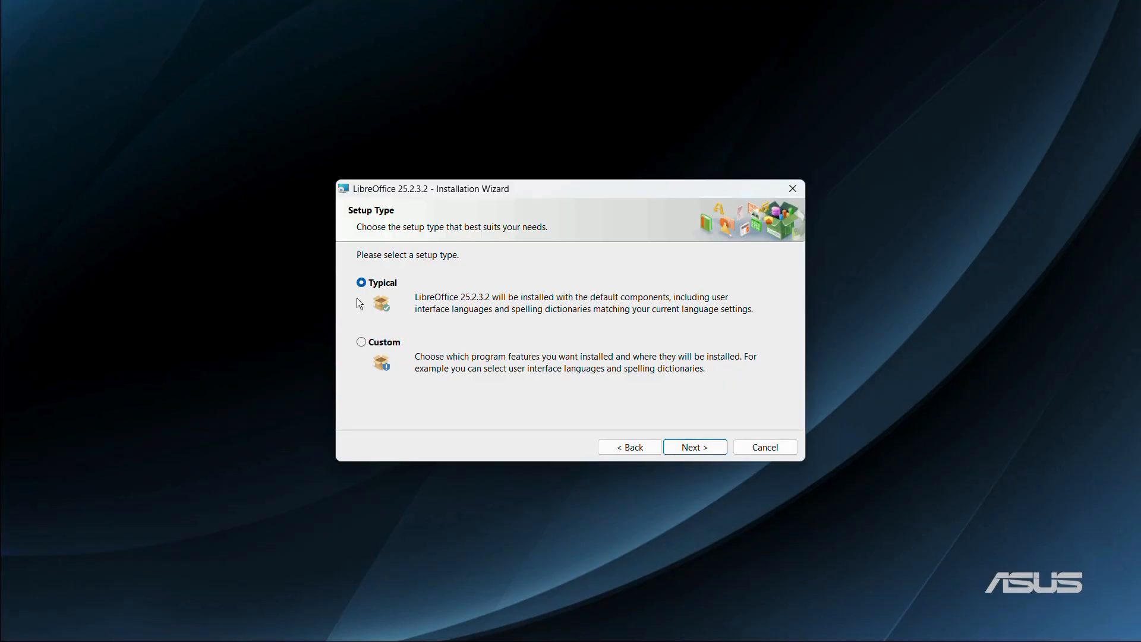
mouse_move(351, 273)
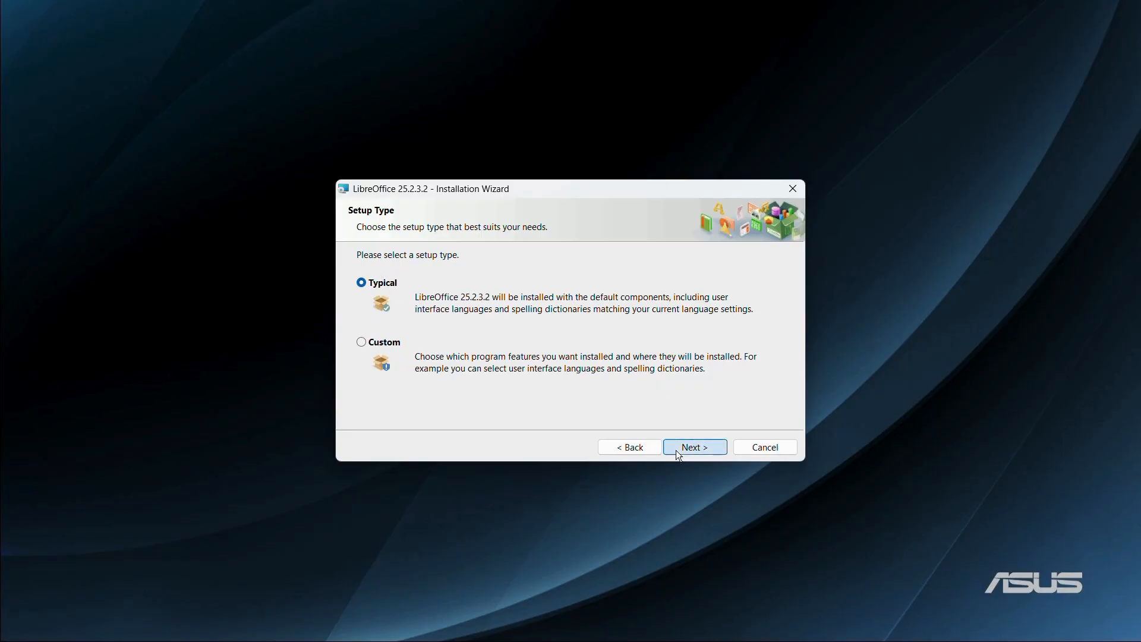
left_click(695, 447)
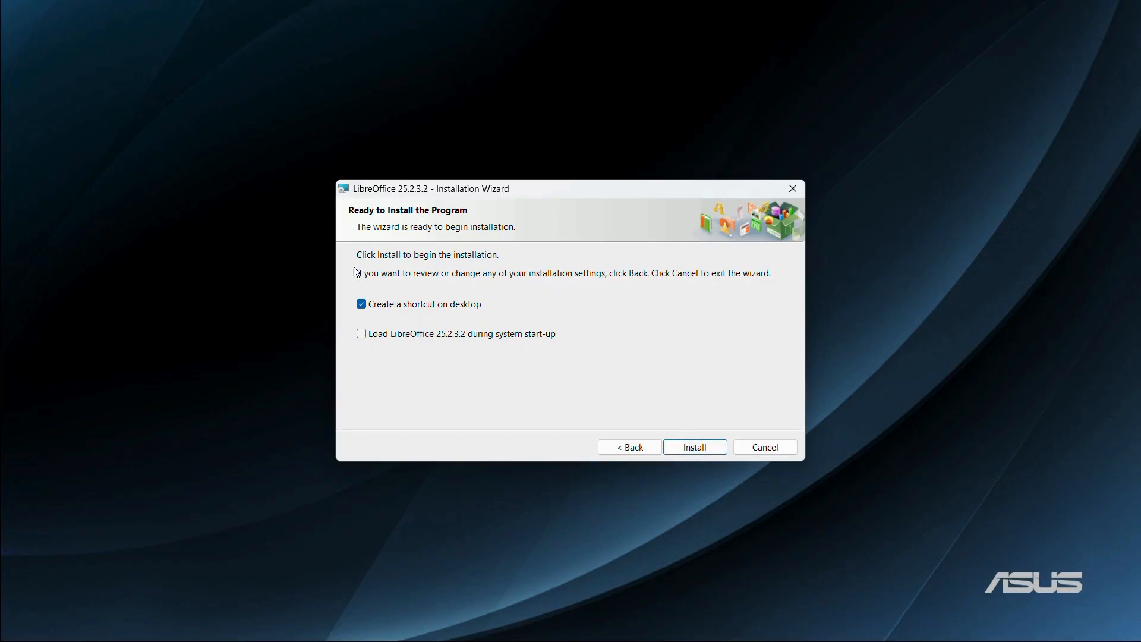
mouse_move(384, 352)
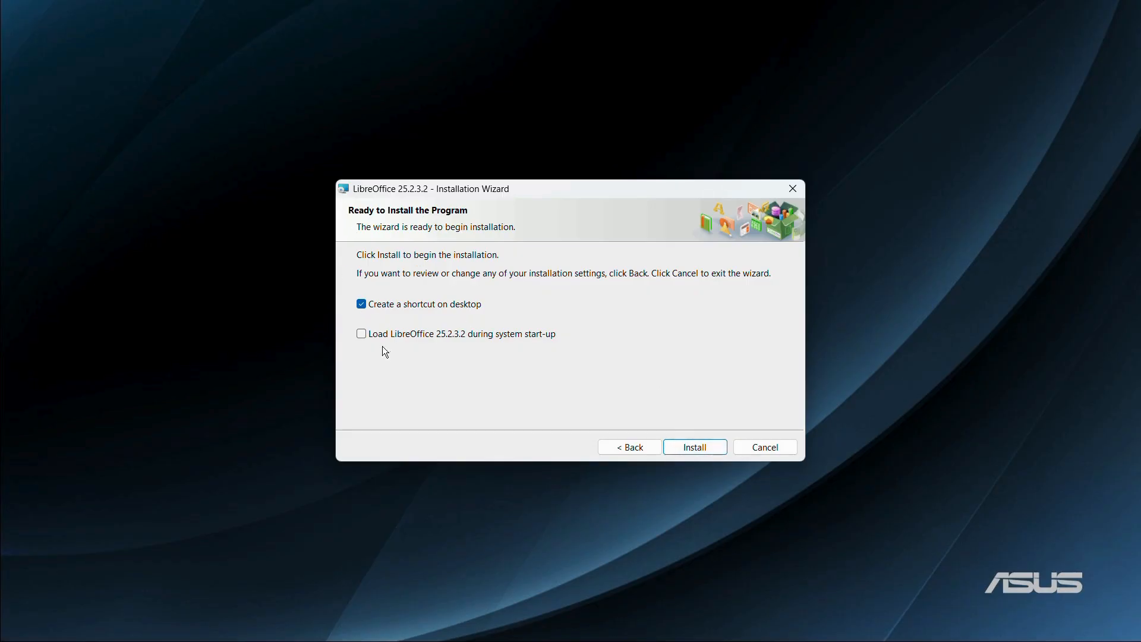
mouse_move(457, 316)
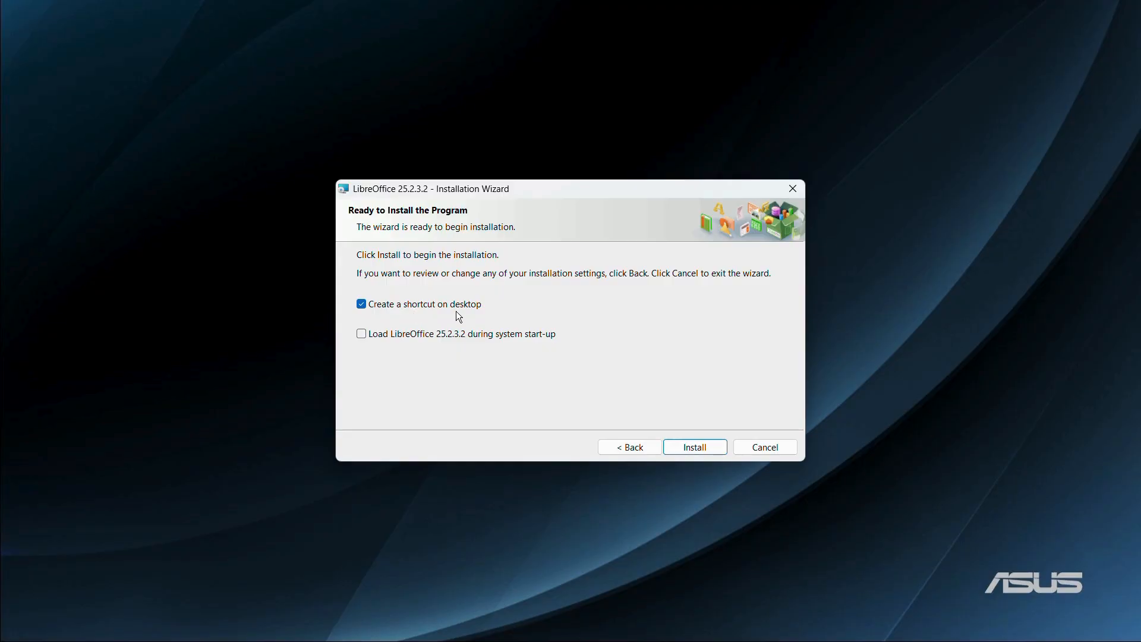
mouse_move(377, 349)
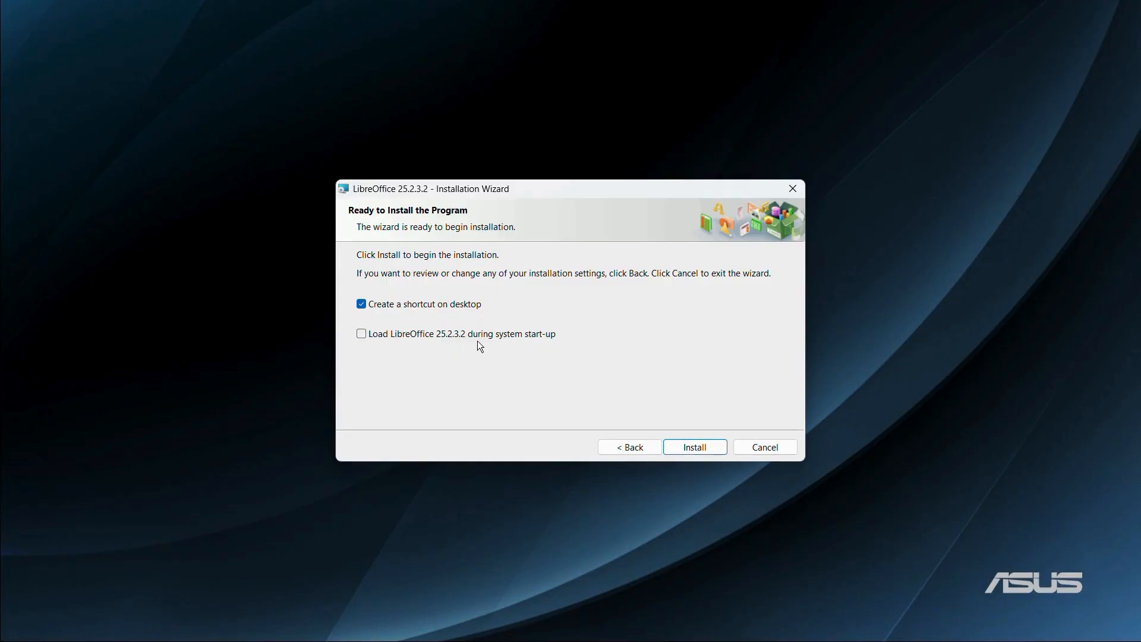
mouse_move(552, 340)
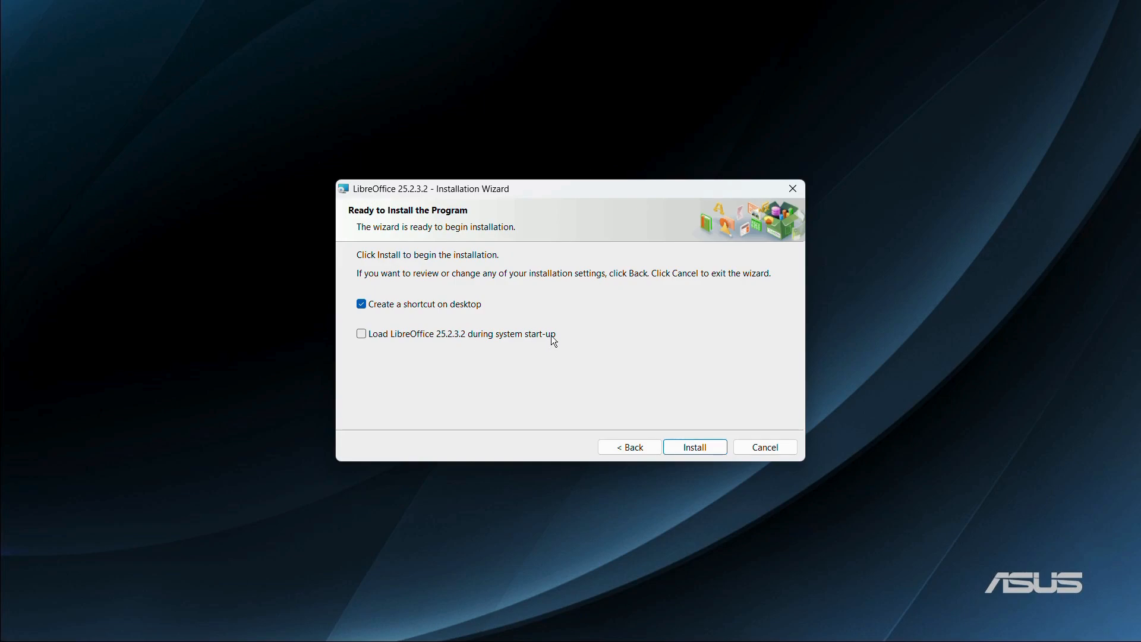
mouse_move(363, 337)
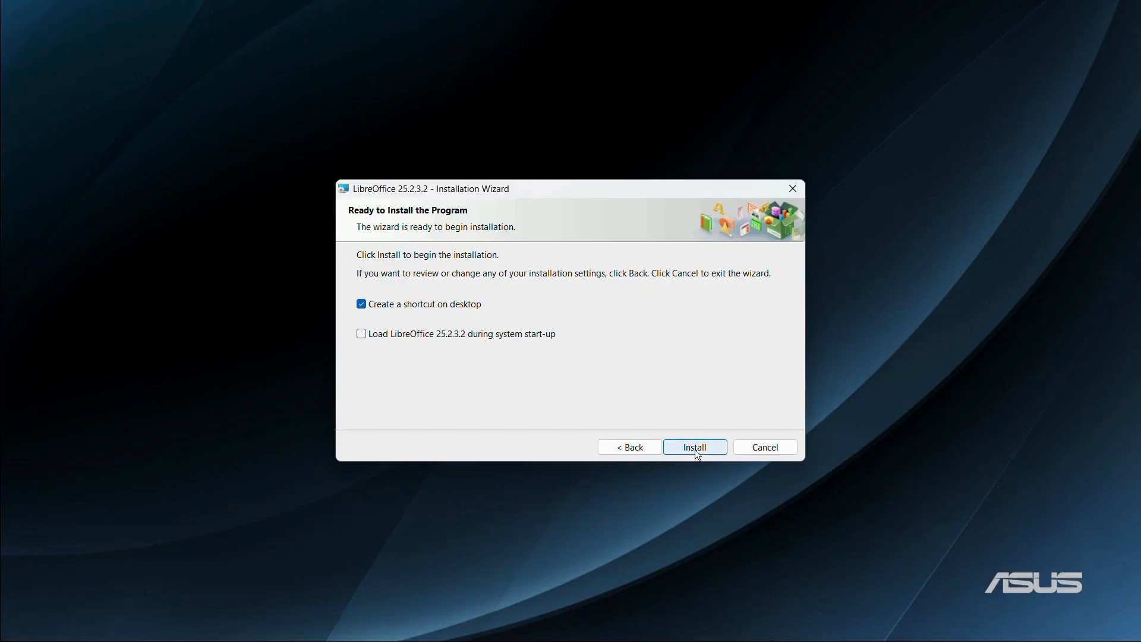
Start installing LibreOffice 25.2.3.2 and let the progress bar run.
left_click(695, 447)
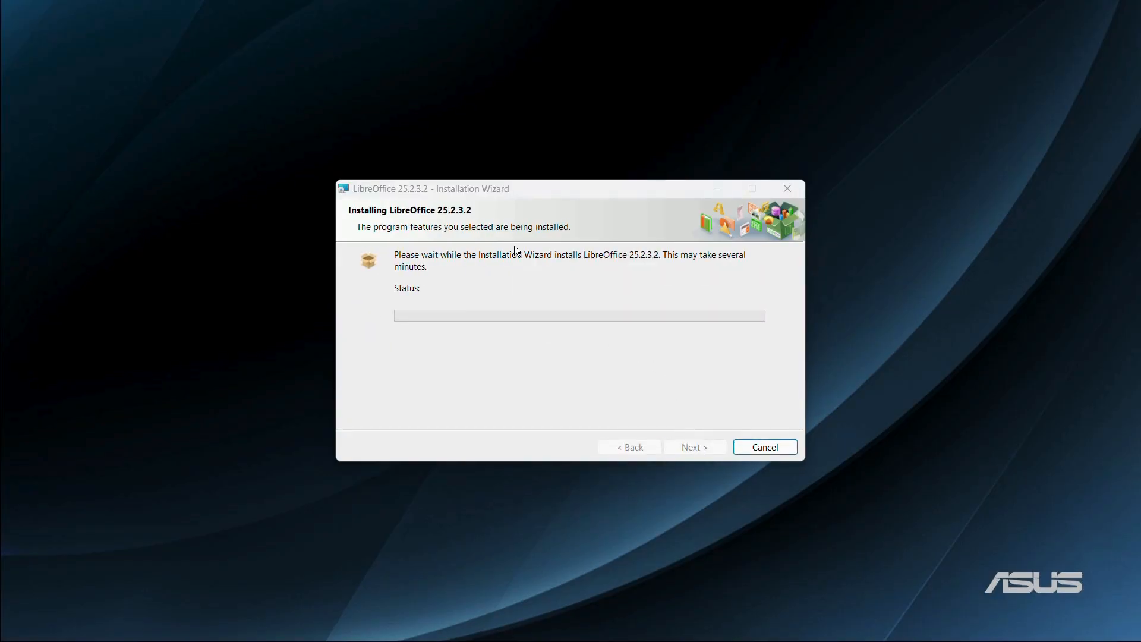
mouse_move(503, 441)
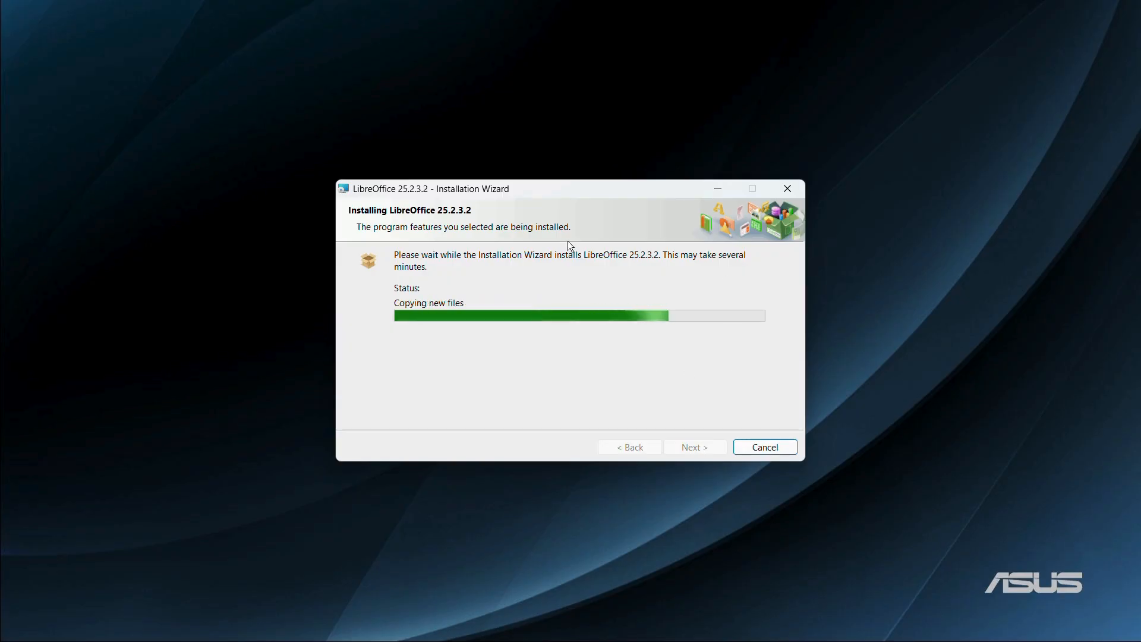
mouse_move(551, 344)
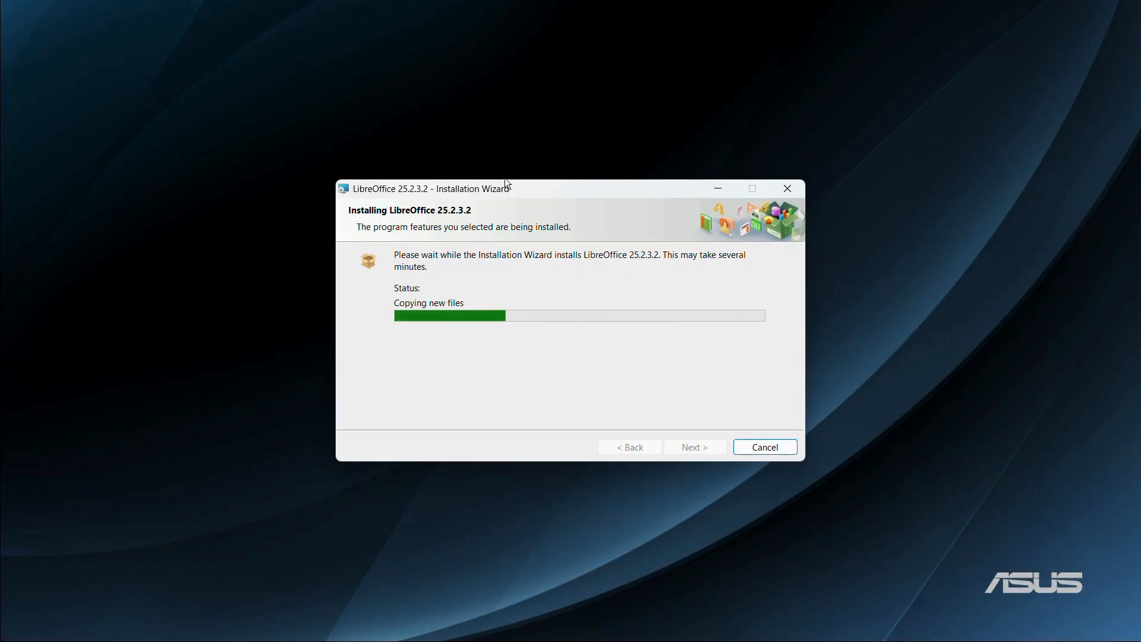
mouse_move(625, 360)
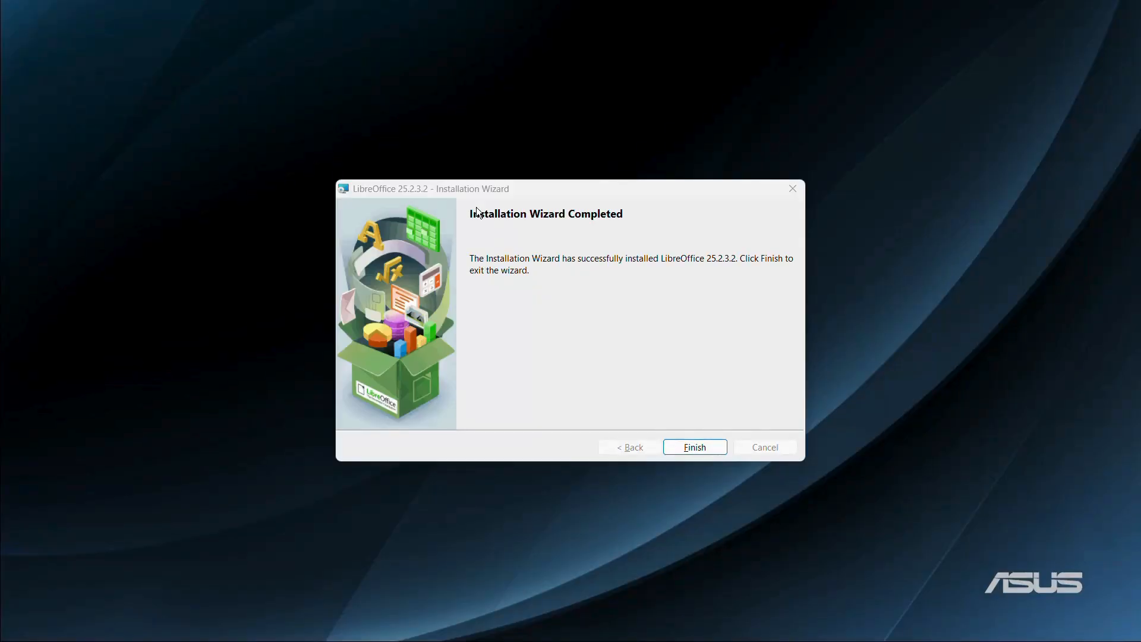
mouse_move(469, 213)
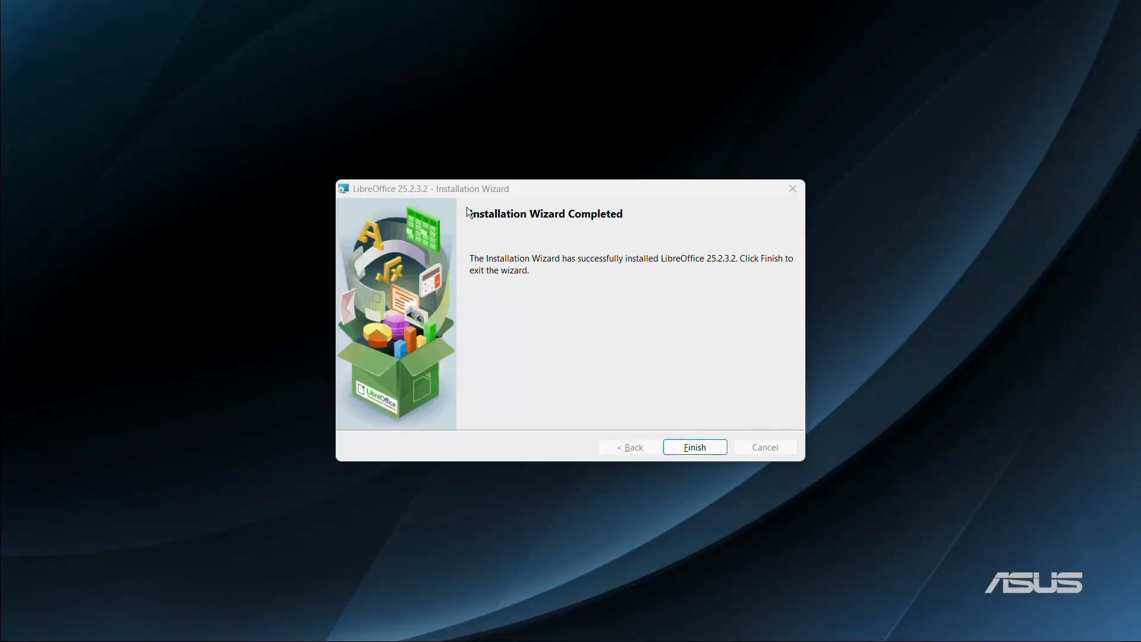
mouse_move(577, 228)
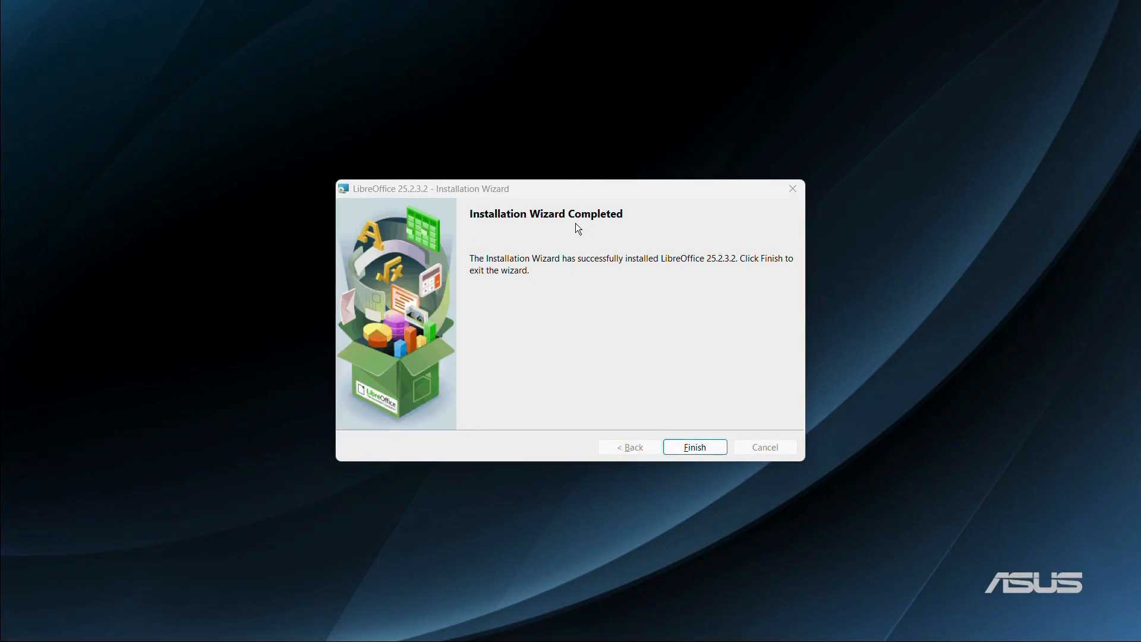
mouse_move(593, 266)
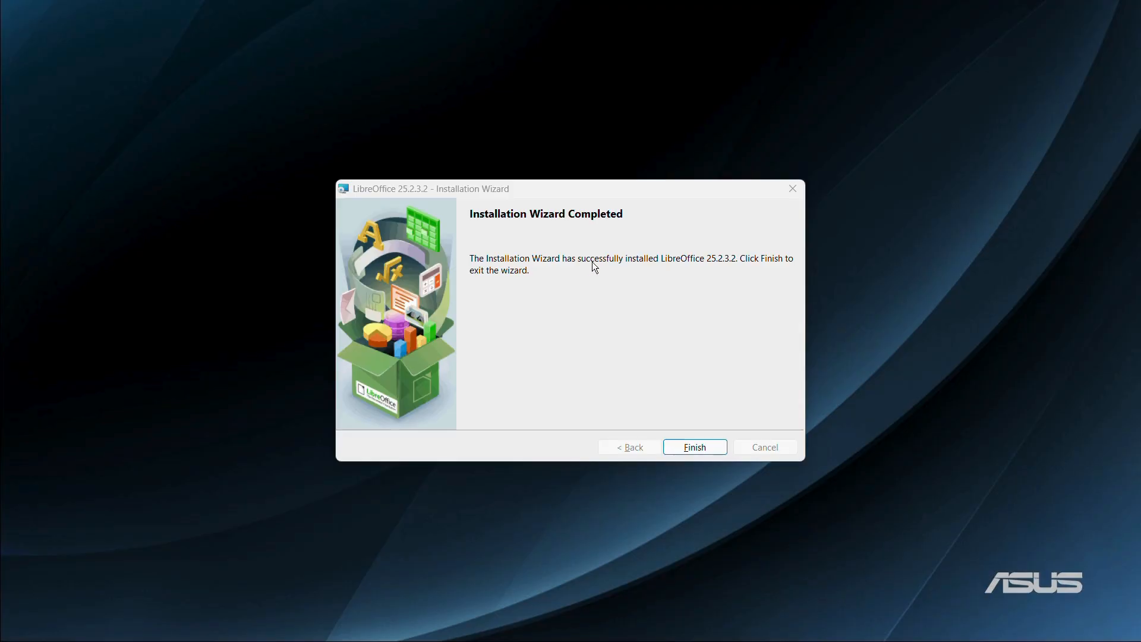
mouse_move(686, 268)
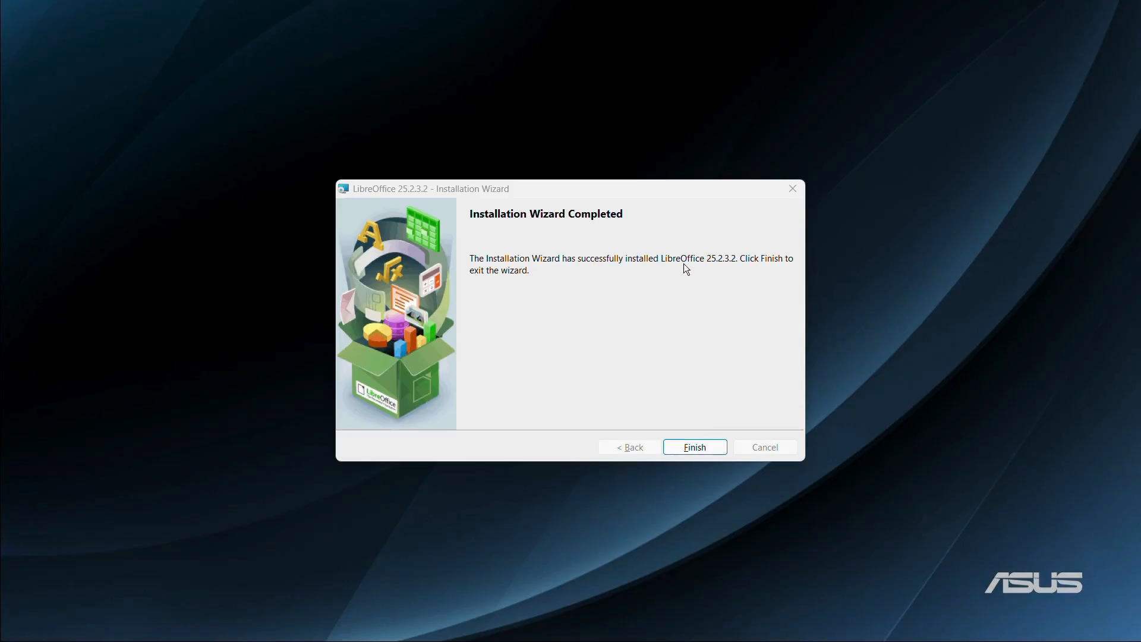
mouse_move(751, 270)
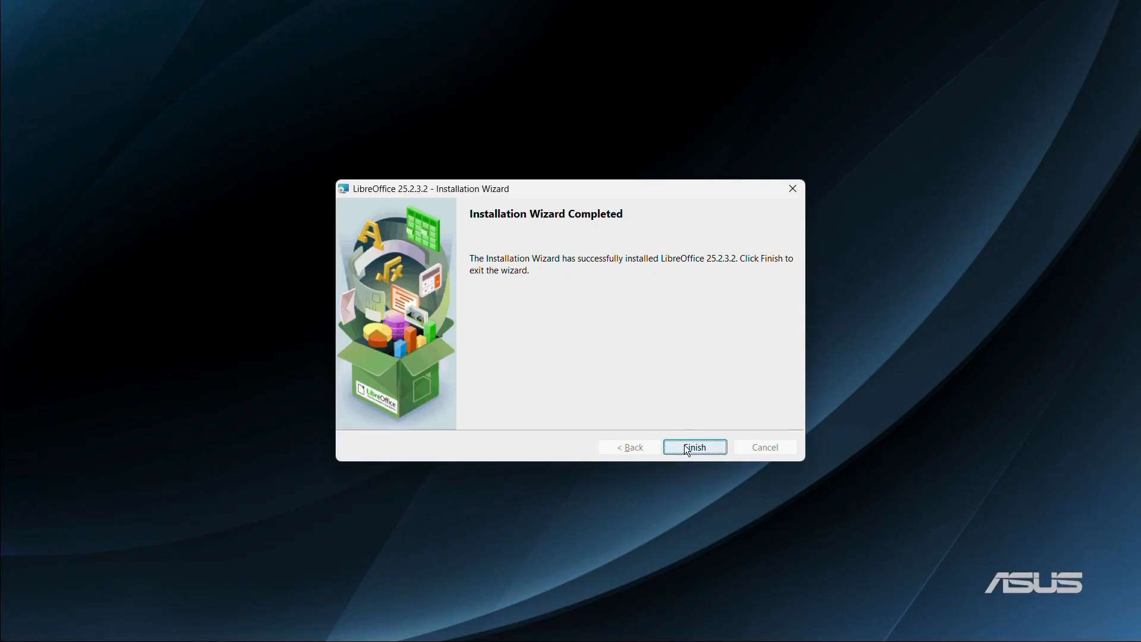
Finish the installer and search Windows for 'libreOffice'.
left_click(695, 447)
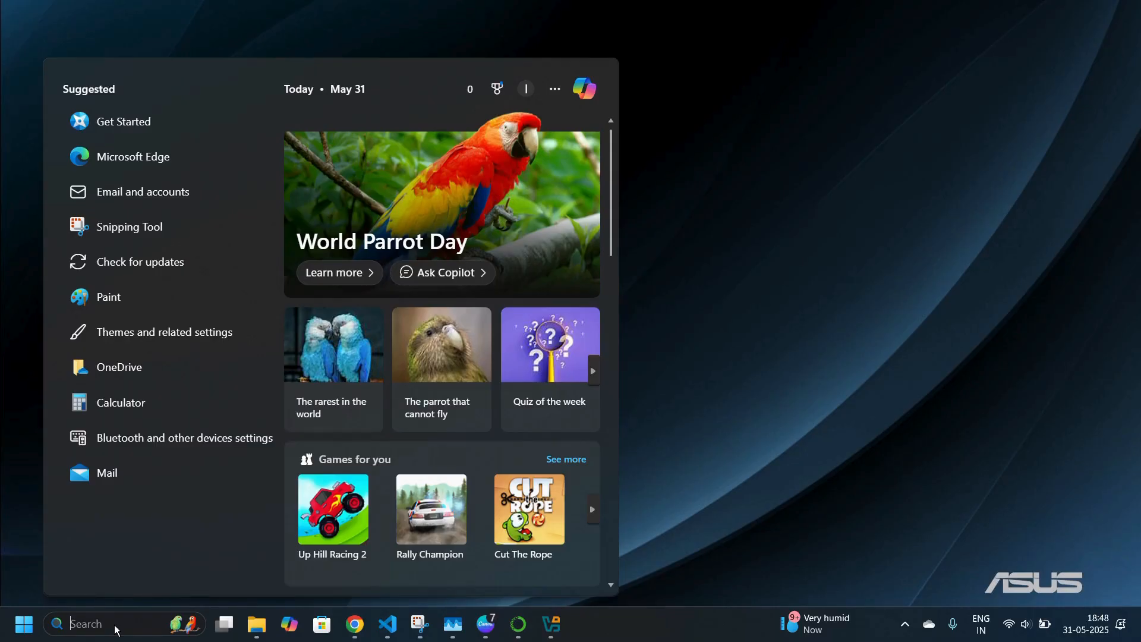
type("libreOffice")
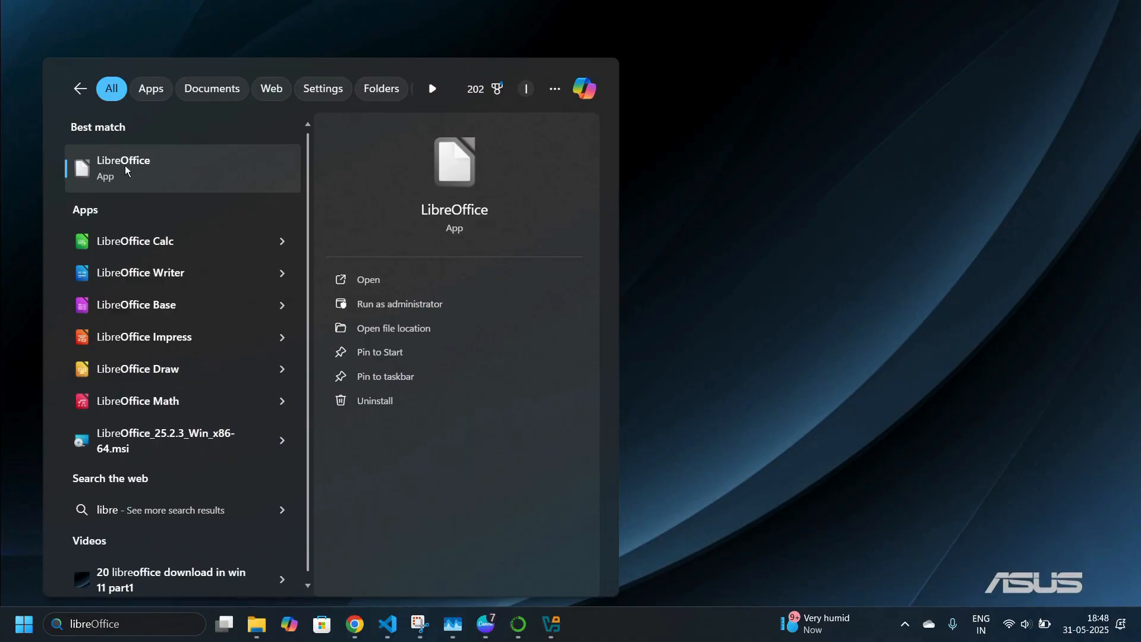
mouse_move(179, 176)
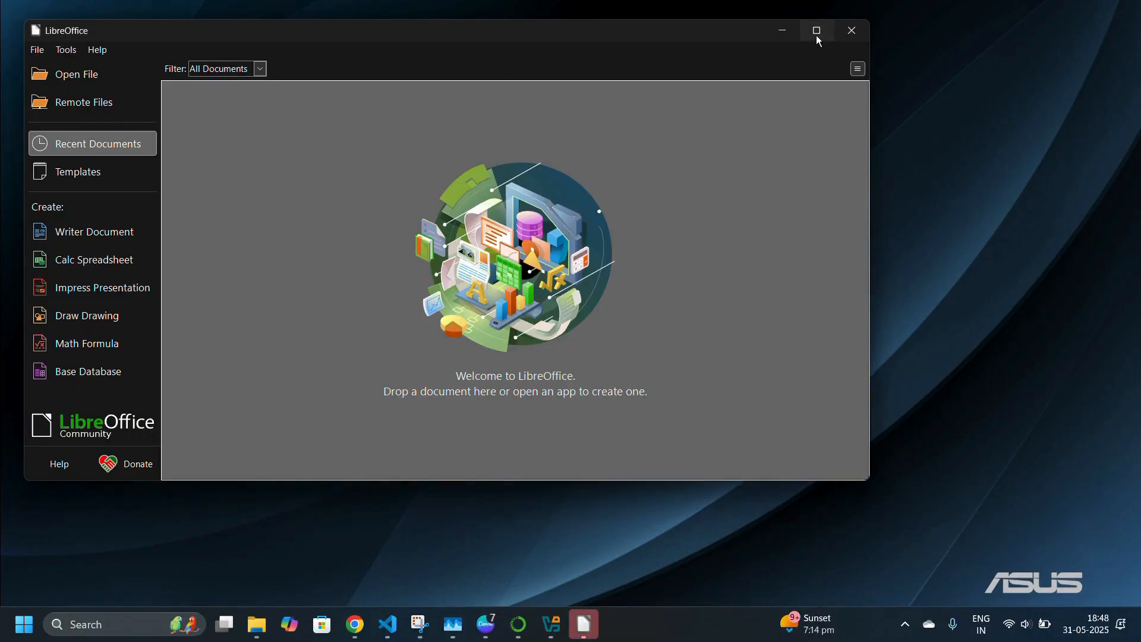
Maximize the LibreOffice Start Center window.
left_click(816, 30)
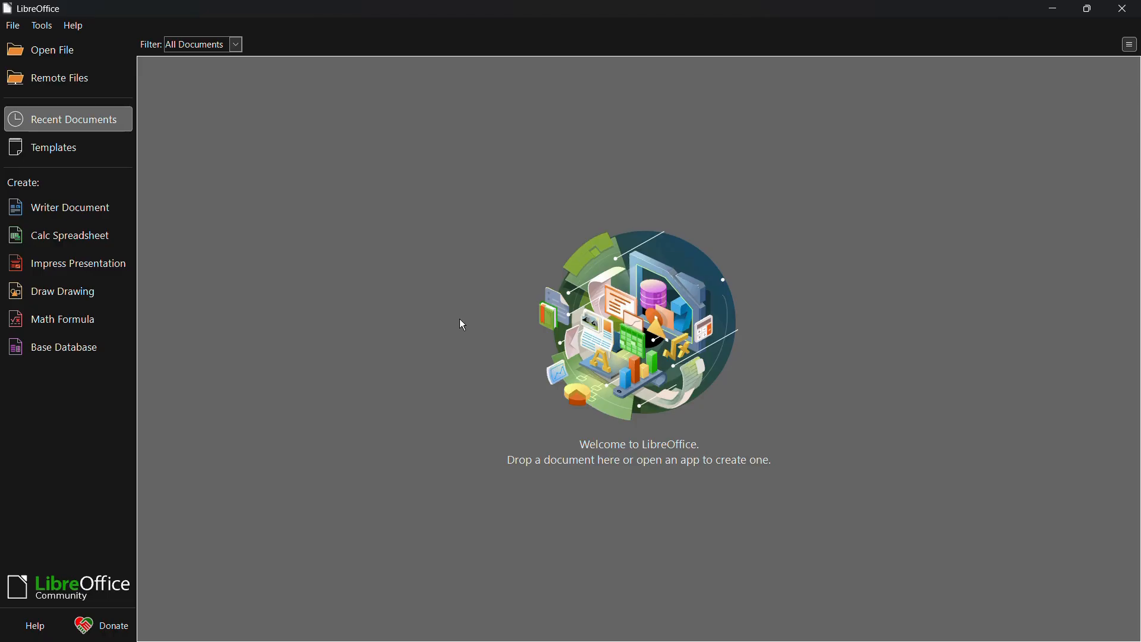
mouse_move(656, 288)
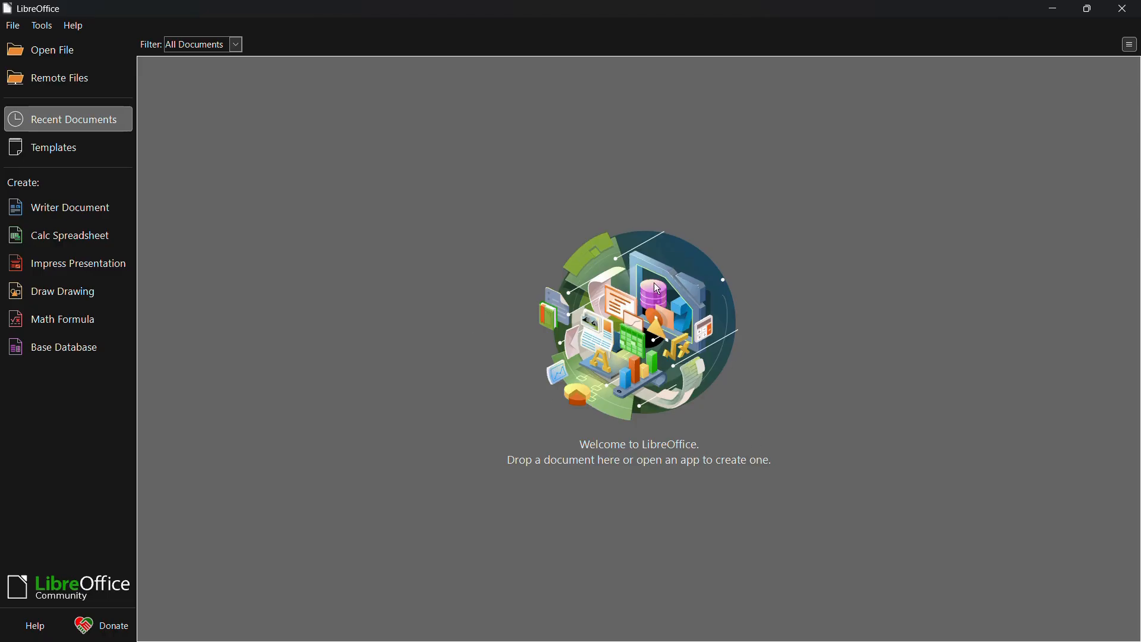
mouse_move(31, 53)
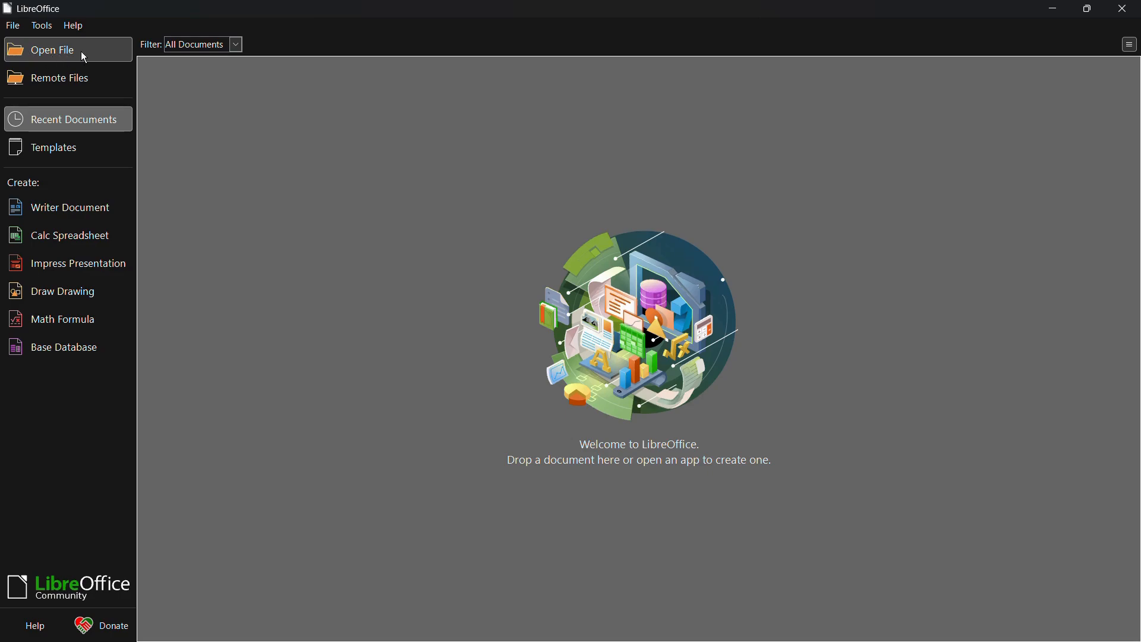
mouse_move(355, 199)
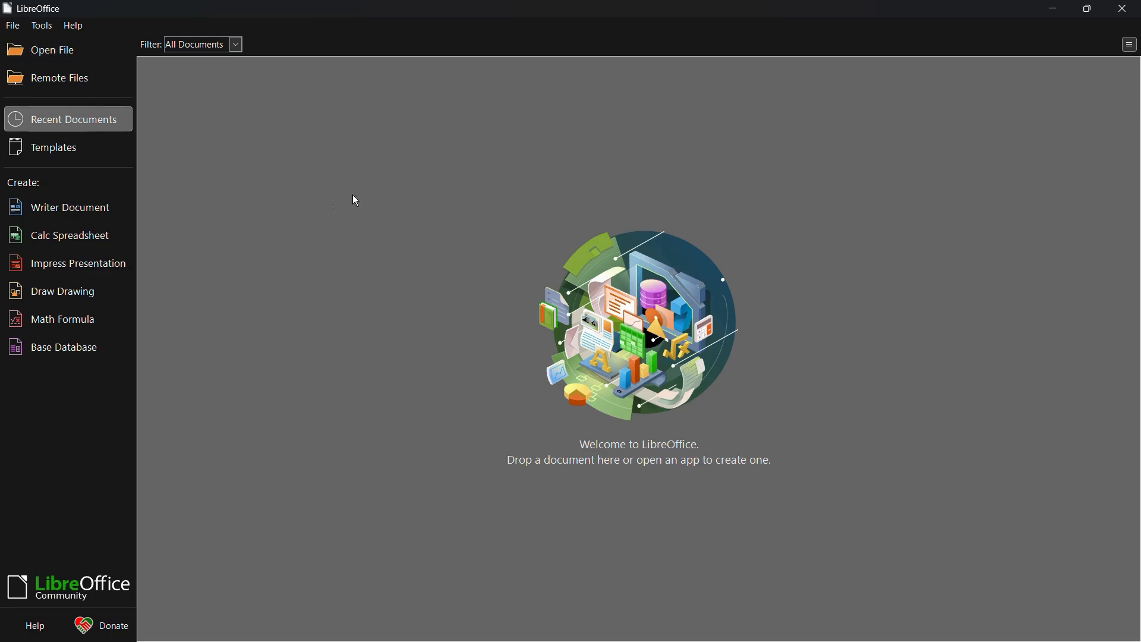
mouse_move(499, 264)
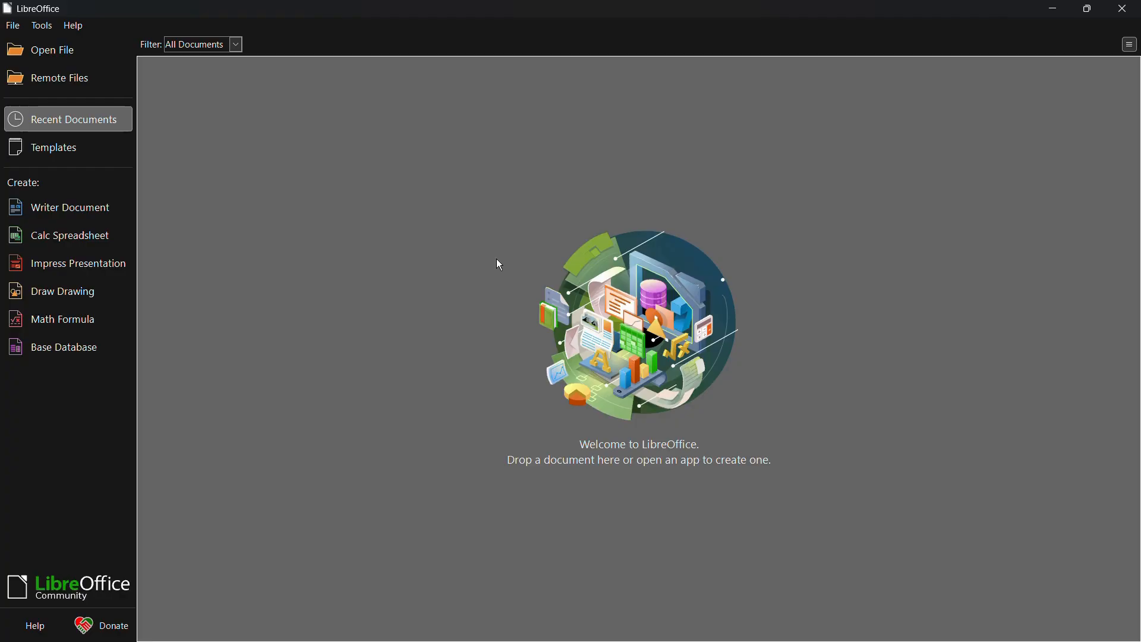
mouse_move(599, 299)
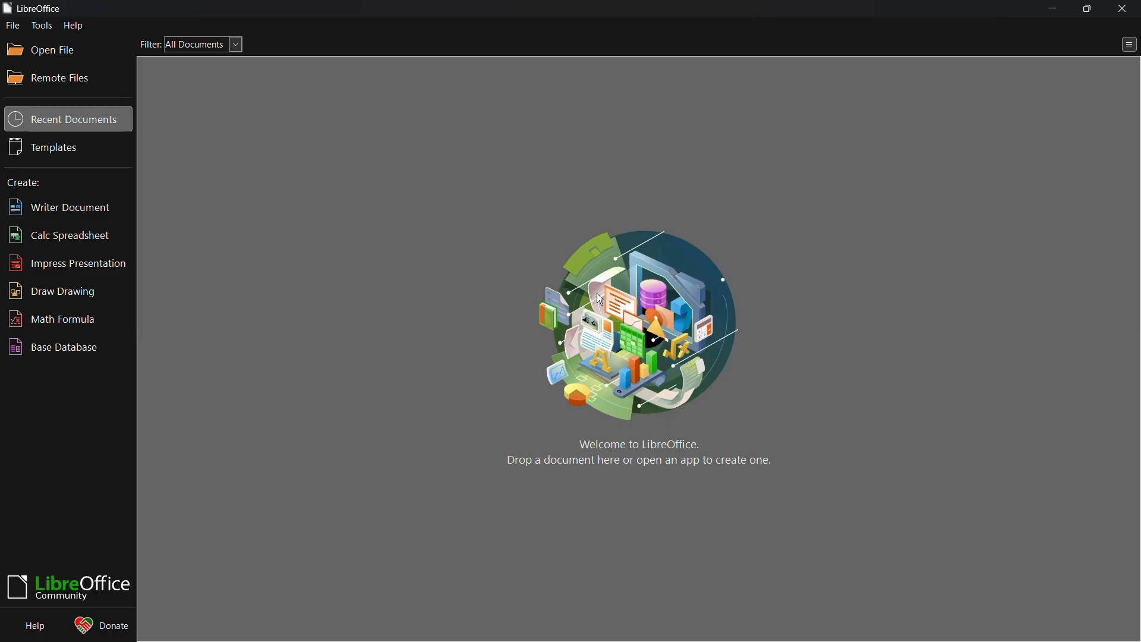